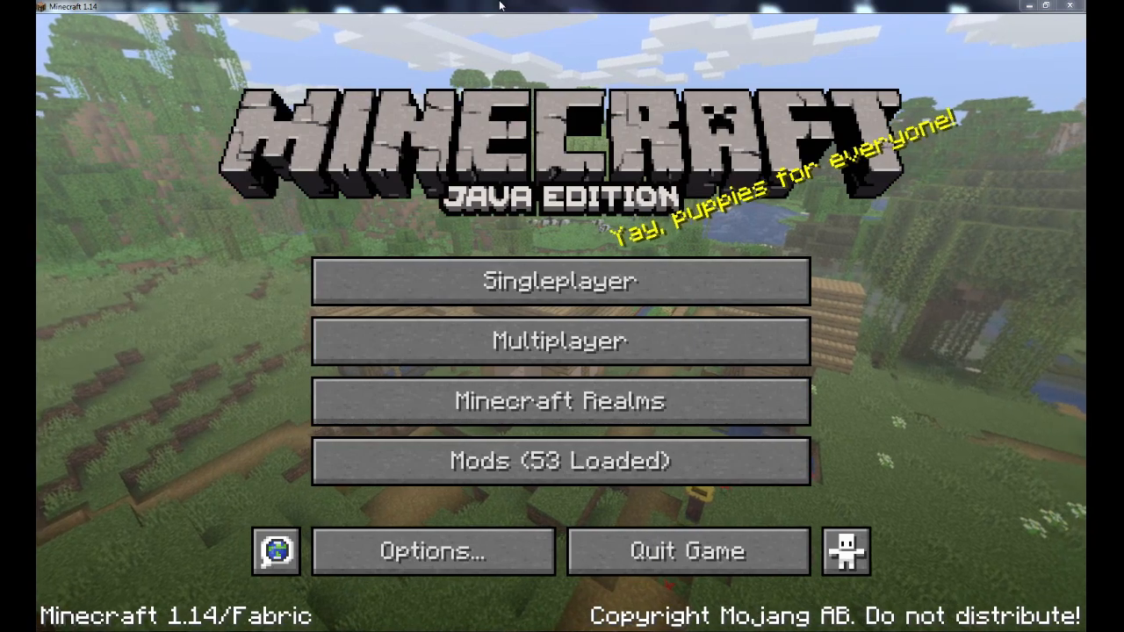
Join a world from the Multiplayer server list, walk around, then pause the game
click(558, 340)
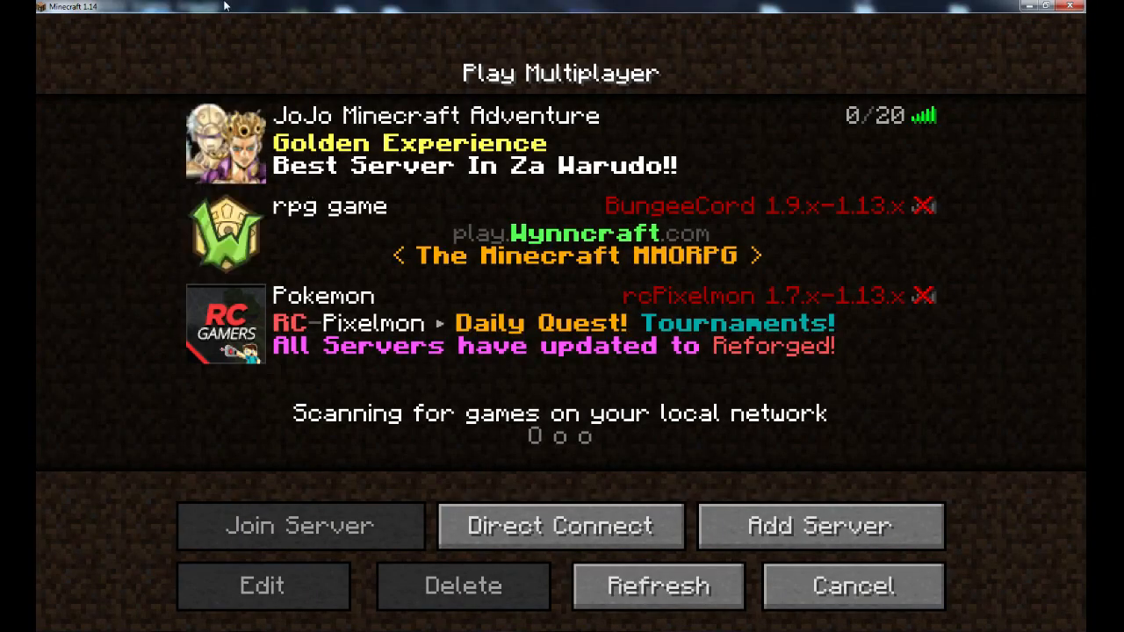
click(299, 525)
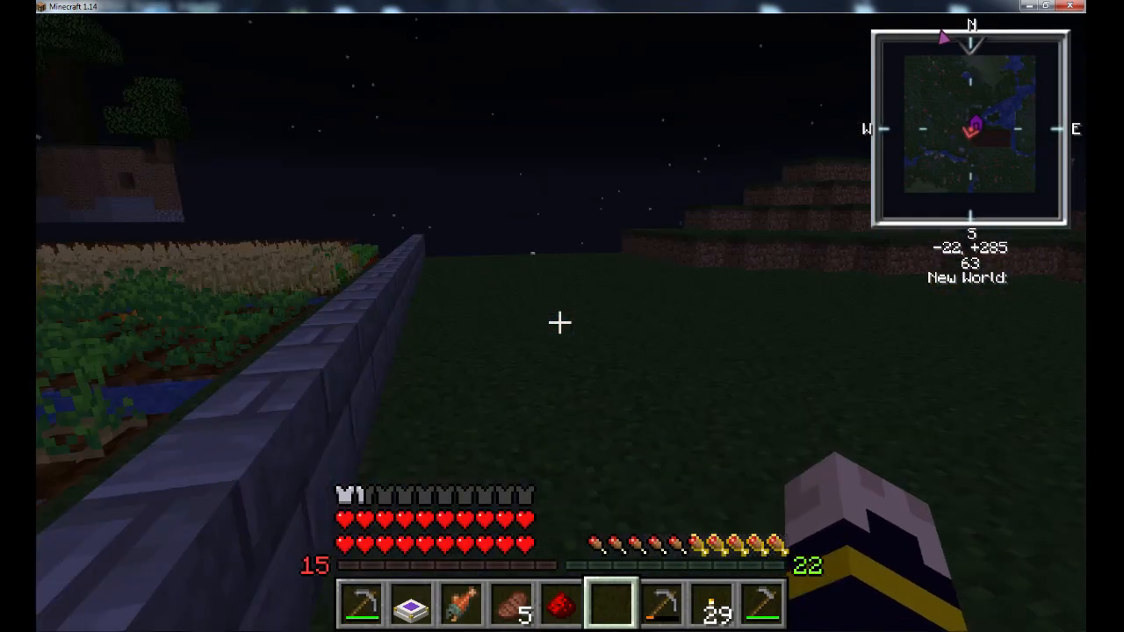
mouse_move(562, 324)
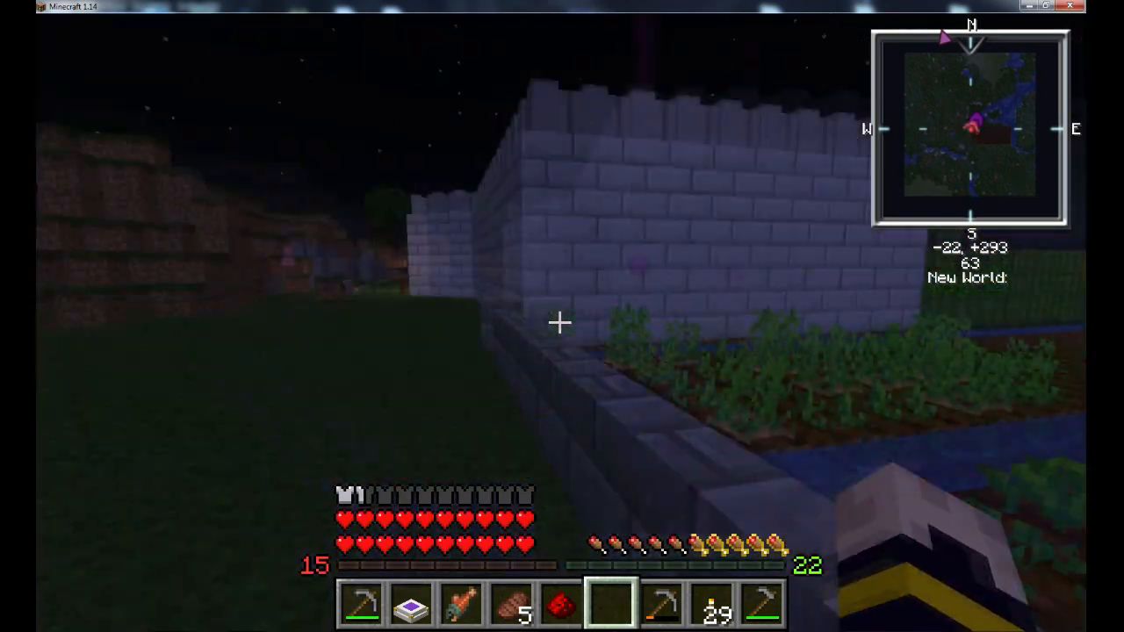
mouse_move(562, 316)
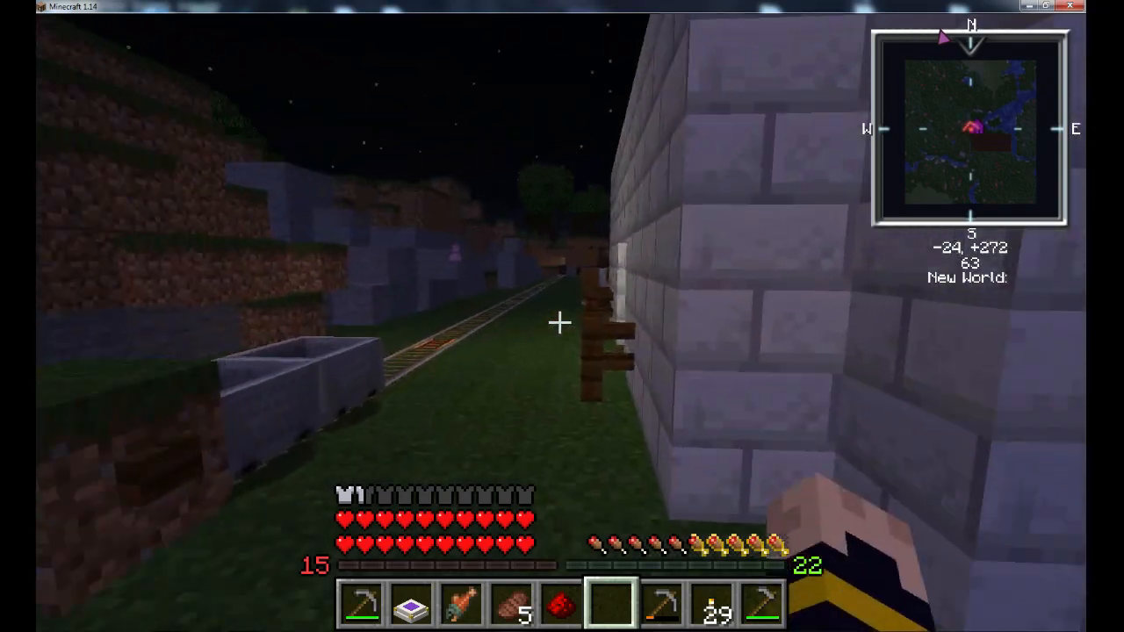
key(Escape)
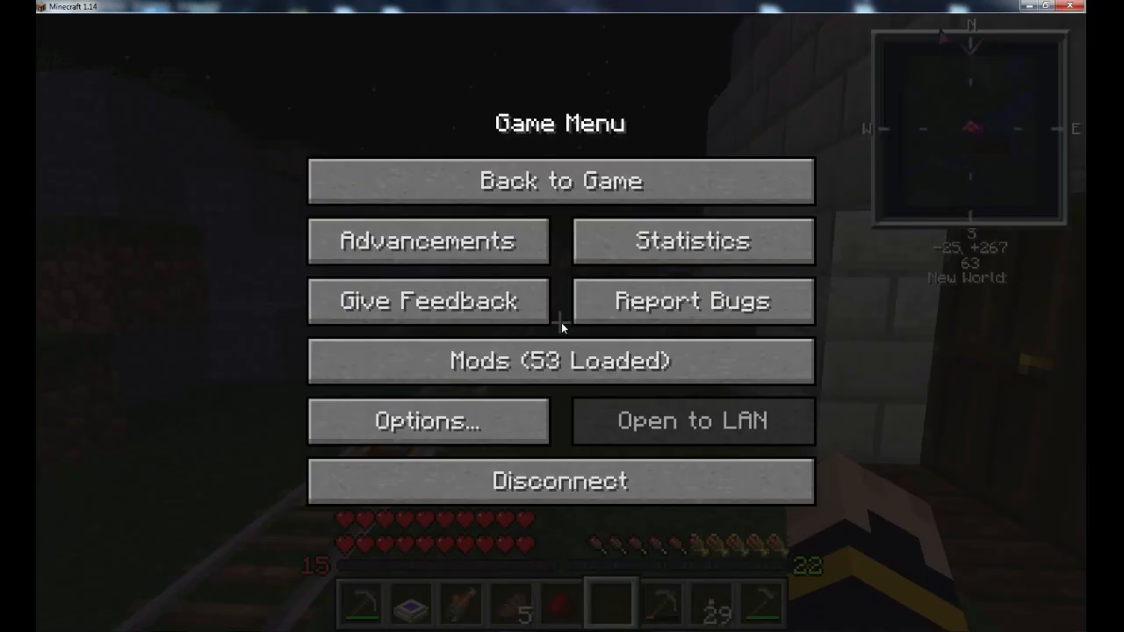
On fabricmc.net/use, view the Vanilla option and choose the Server installation option
click(558, 481)
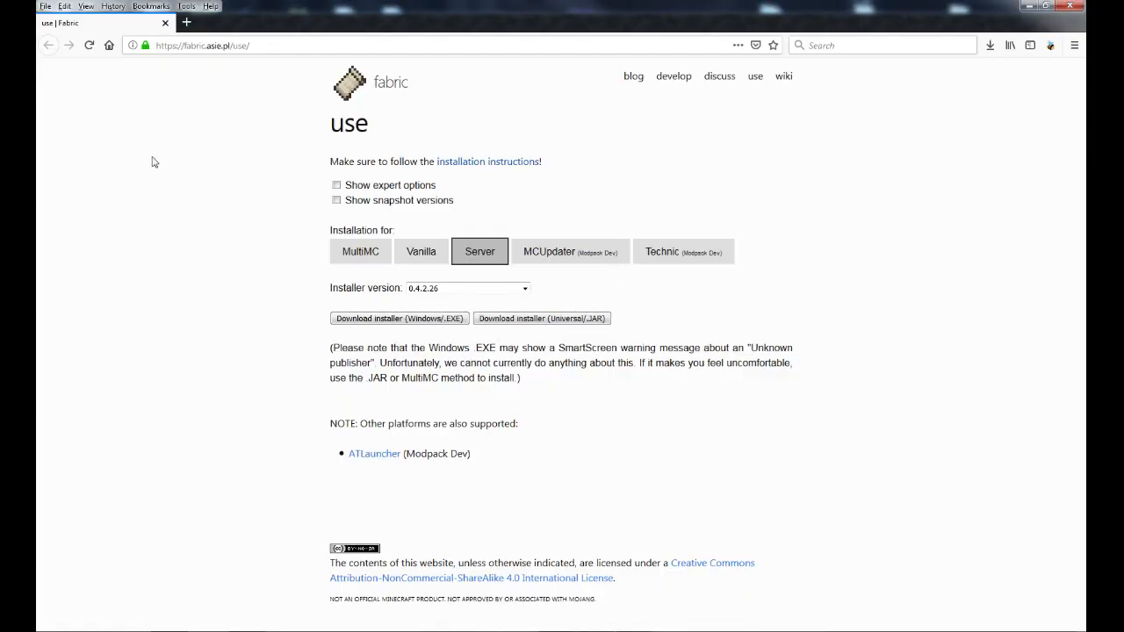
mouse_move(144, 260)
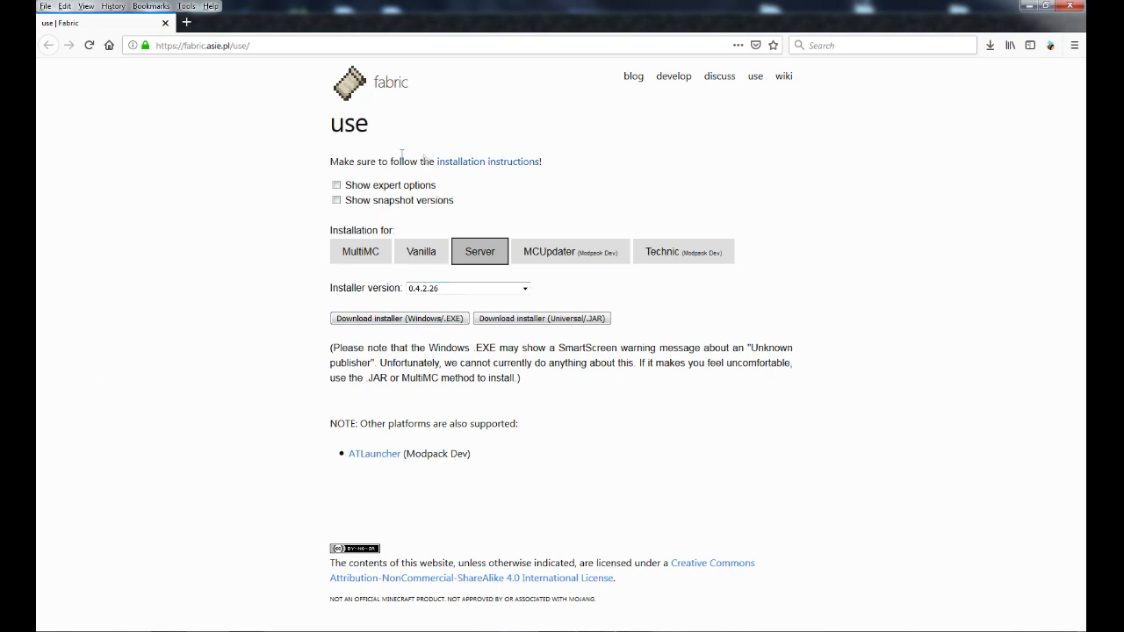
mouse_move(446, 110)
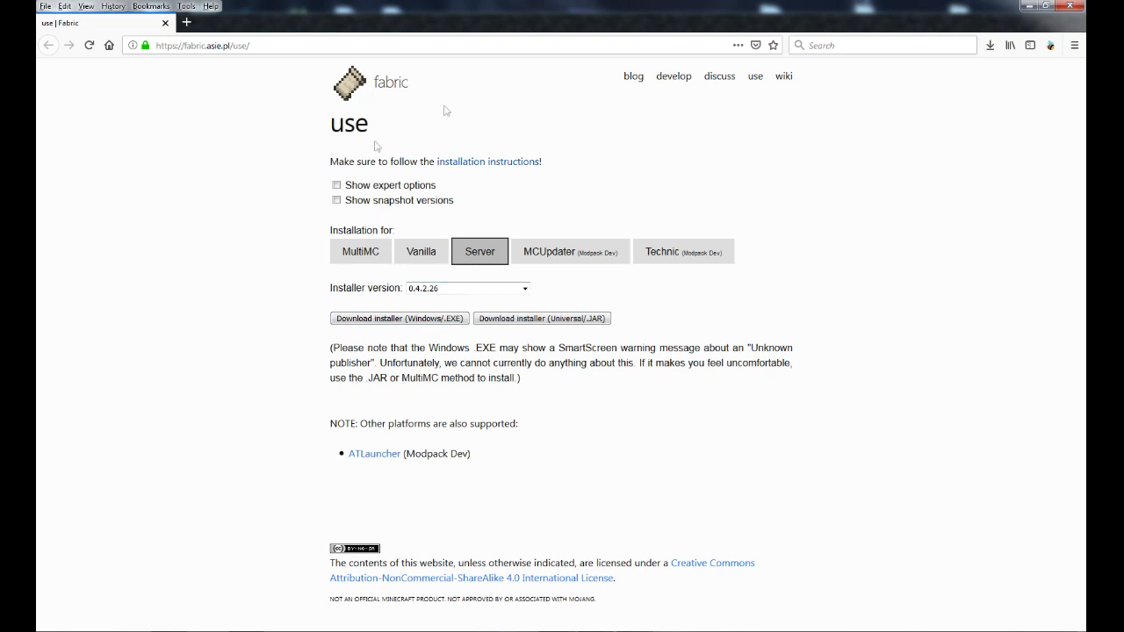
mouse_move(382, 260)
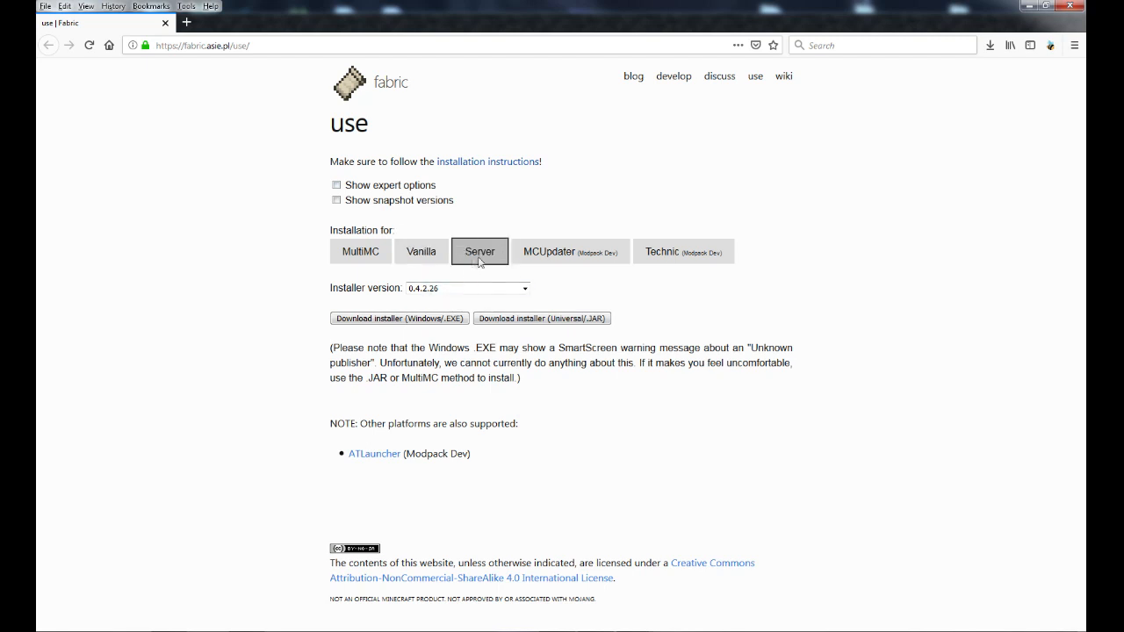
click(421, 251)
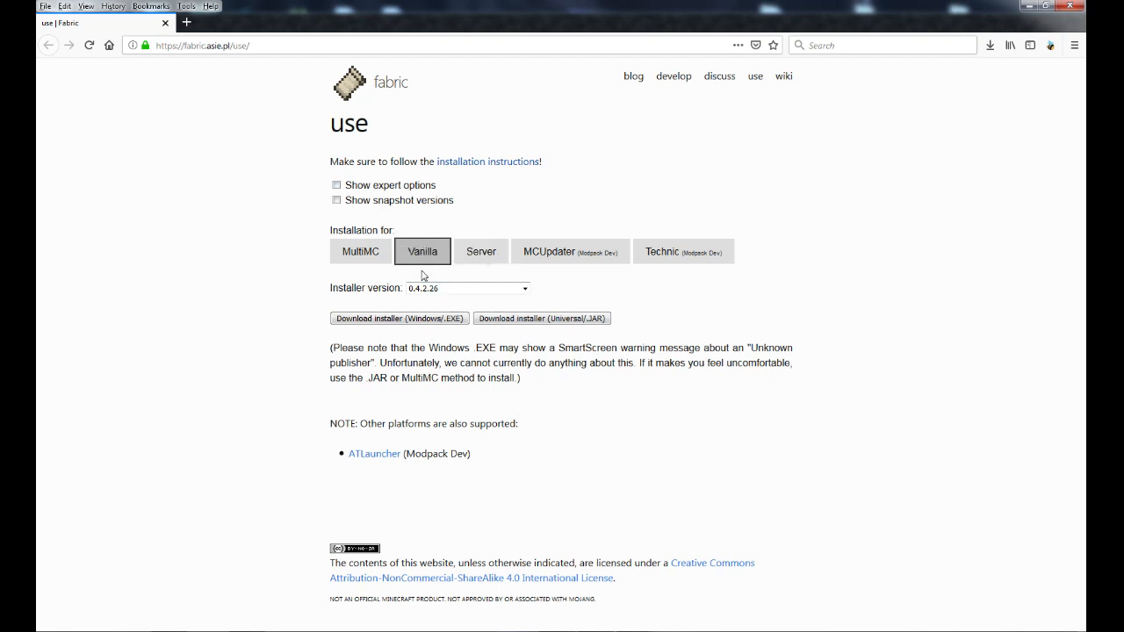
mouse_move(481, 251)
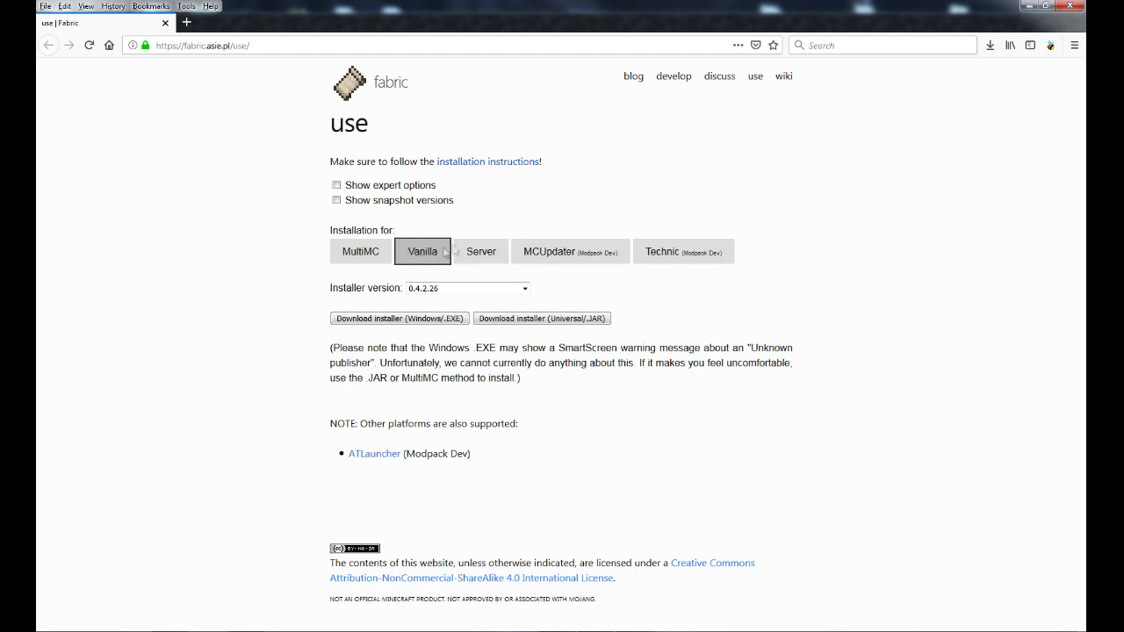
click(480, 251)
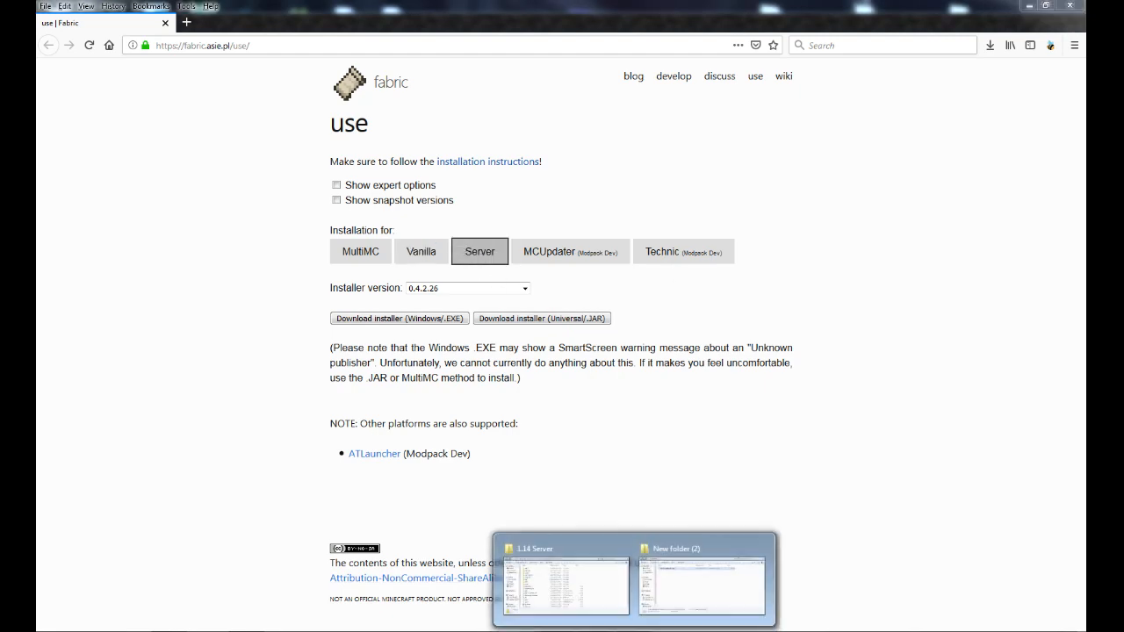
Run fabric-installer-0.4.2.26 and install a Server with mappings 1.14+build.21
click(703, 580)
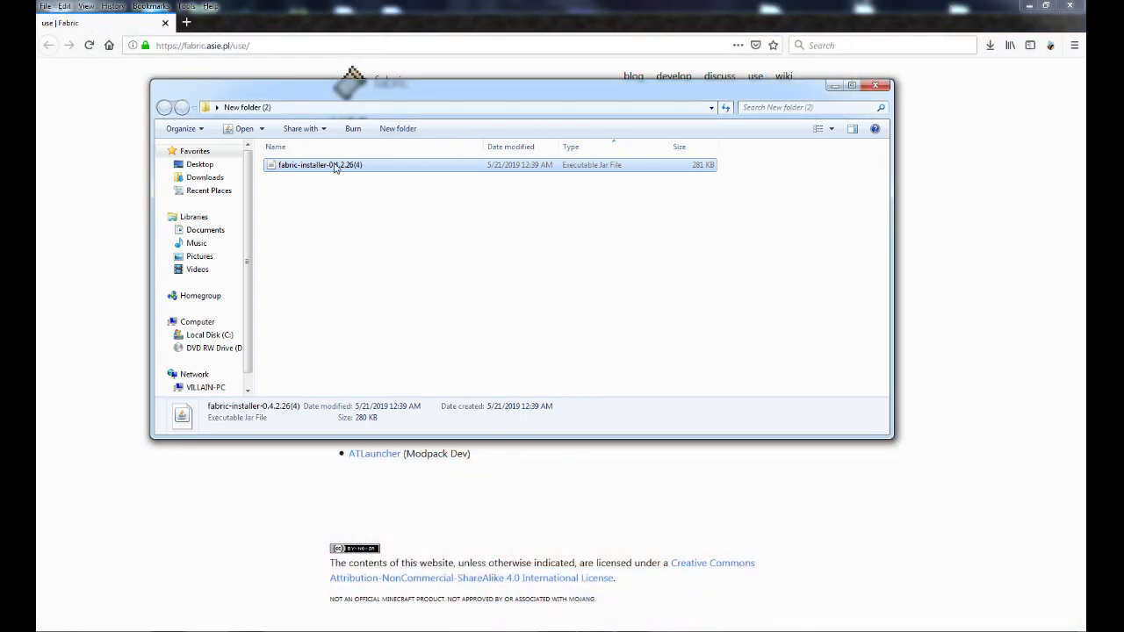
mouse_move(530, 347)
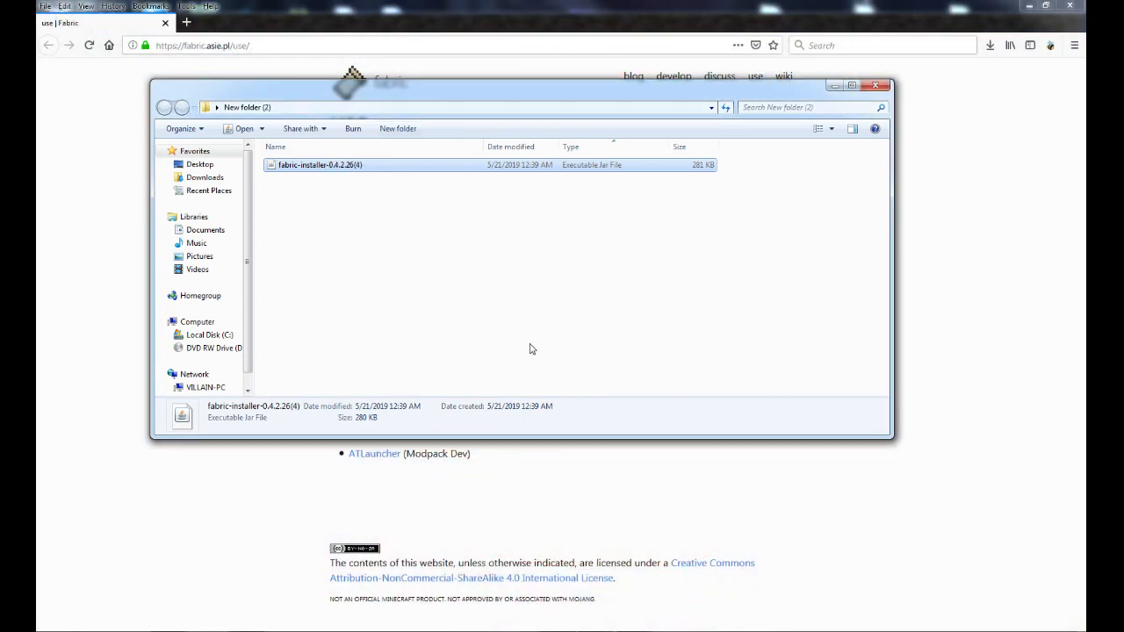
double_click(320, 165)
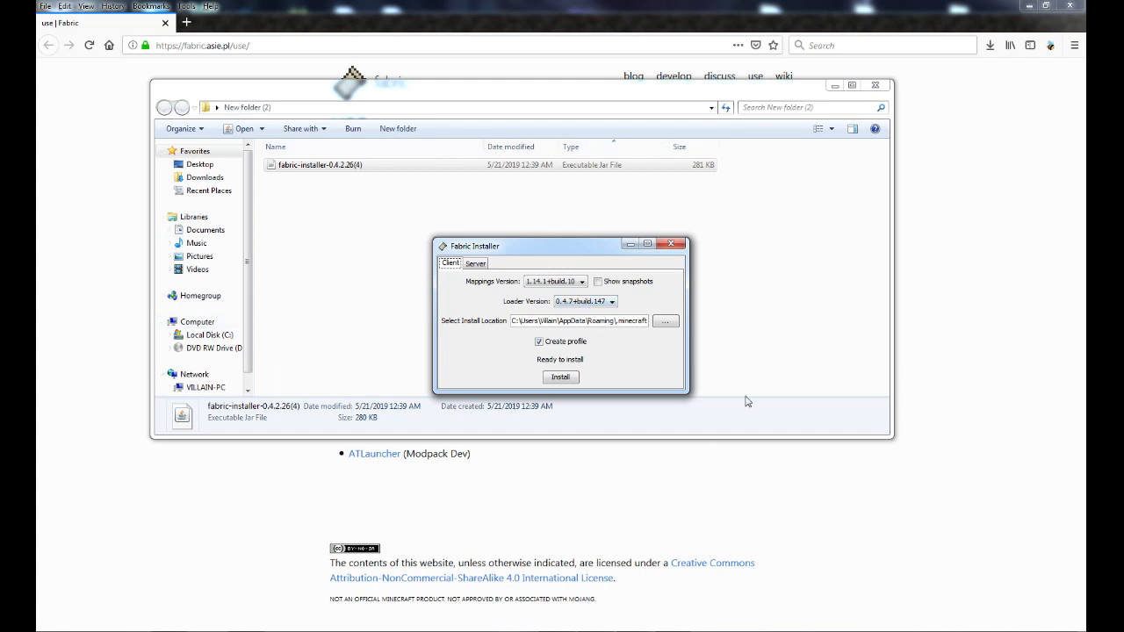
mouse_move(385, 367)
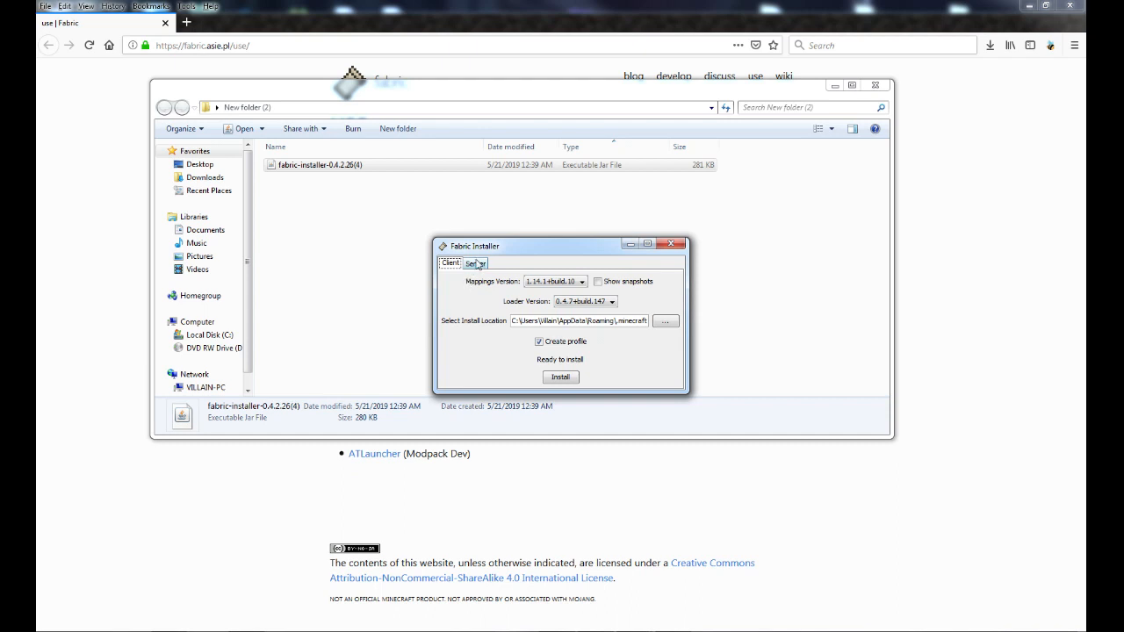
click(474, 264)
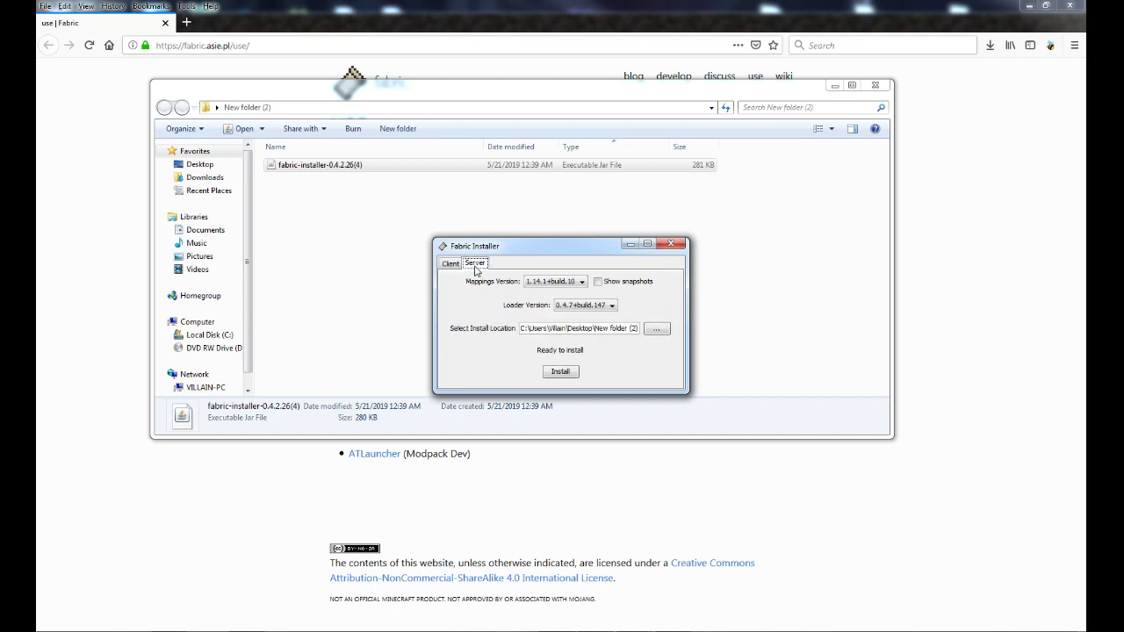
mouse_move(546, 297)
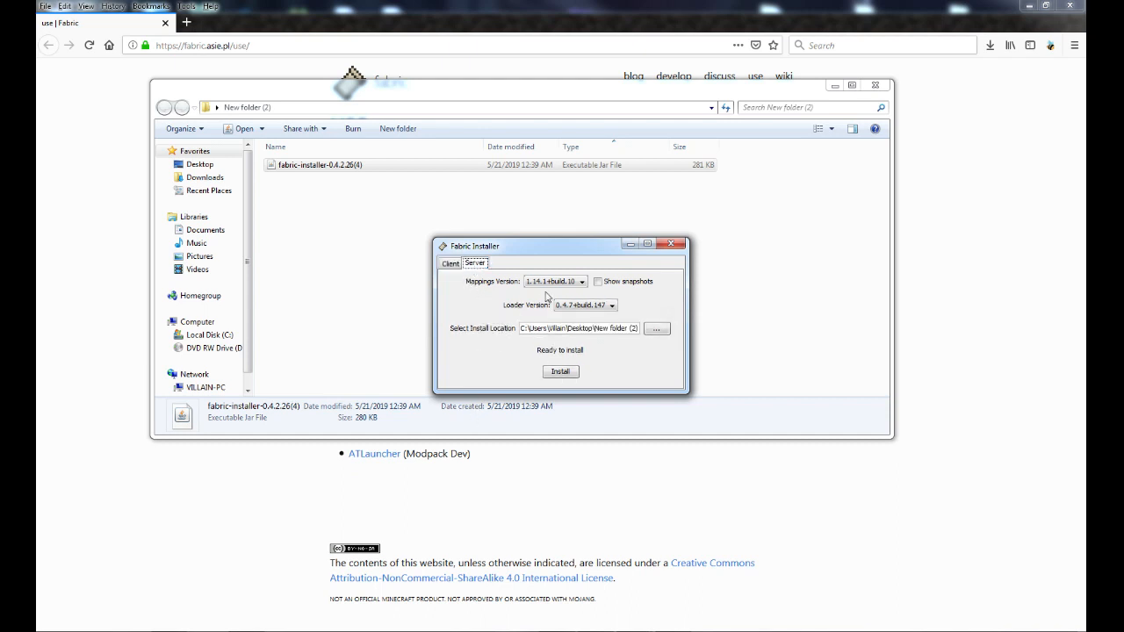
click(581, 281)
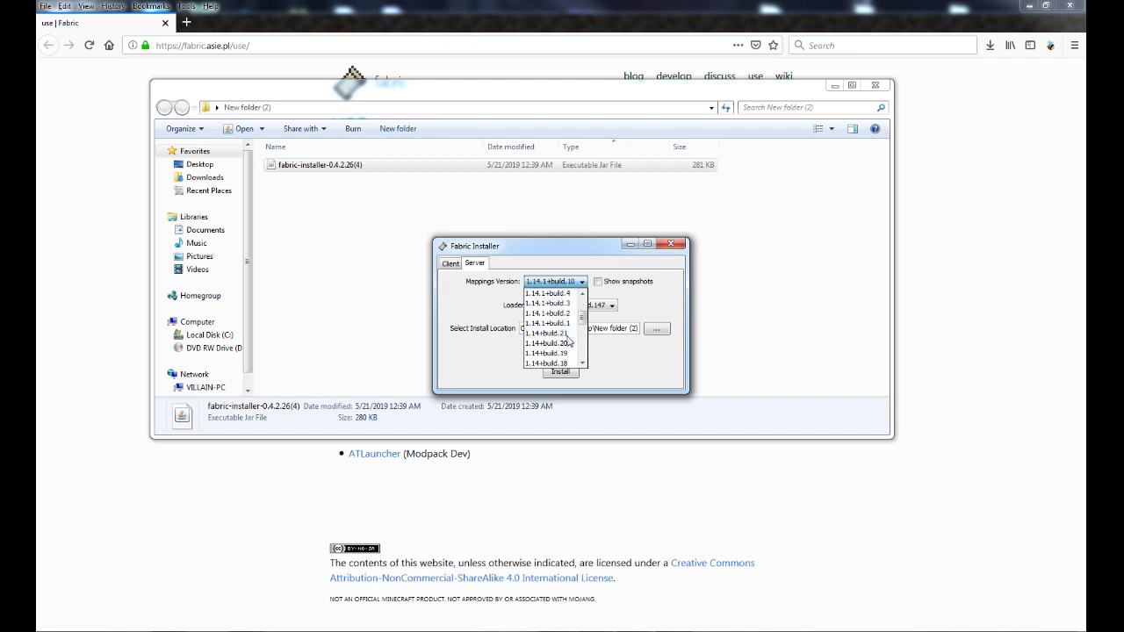
scroll(down, 3)
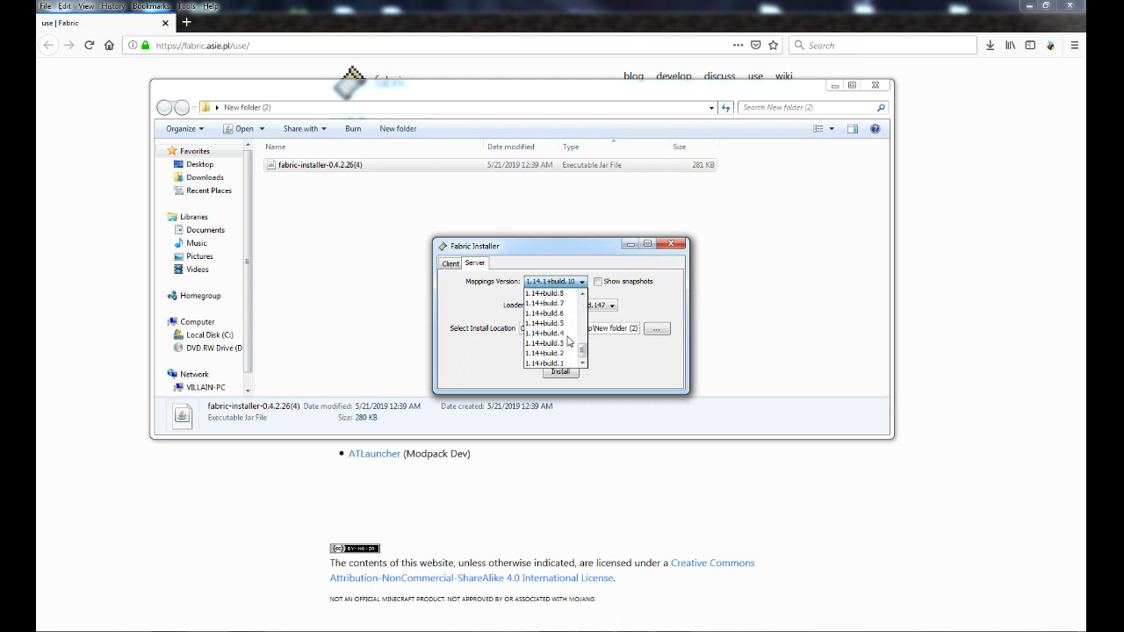
scroll(down, 3)
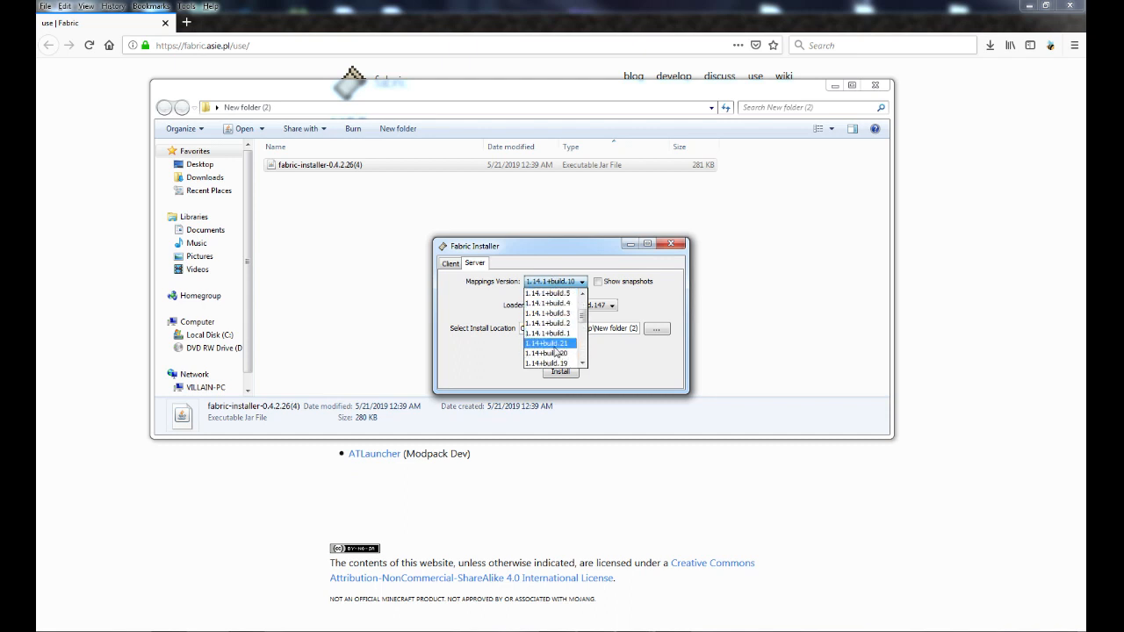
click(548, 342)
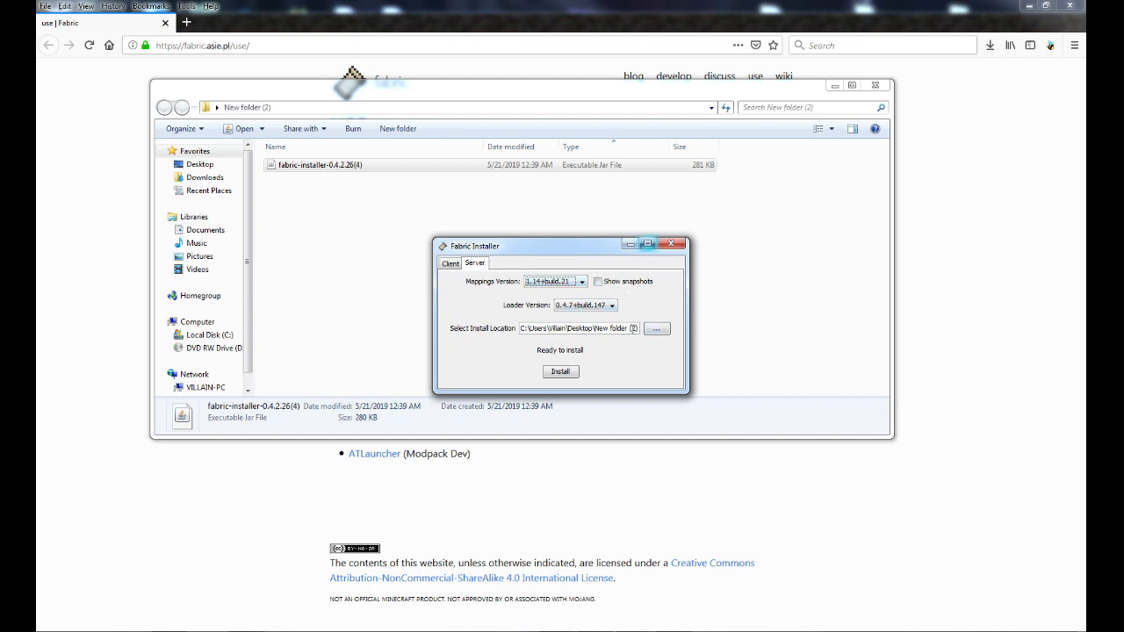
click(559, 370)
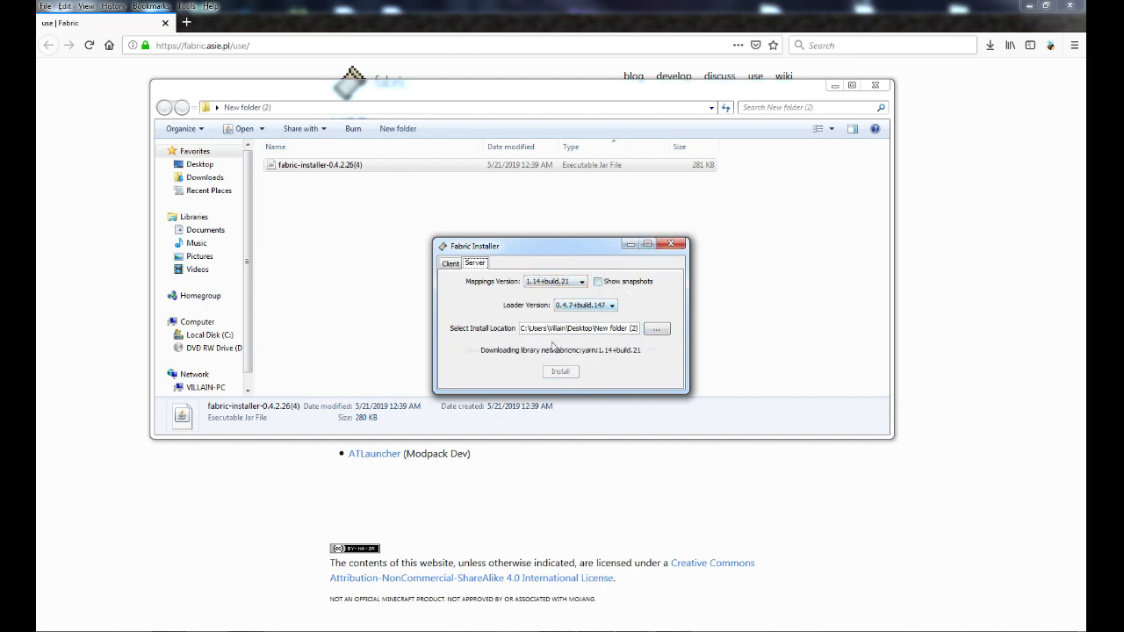
click(558, 370)
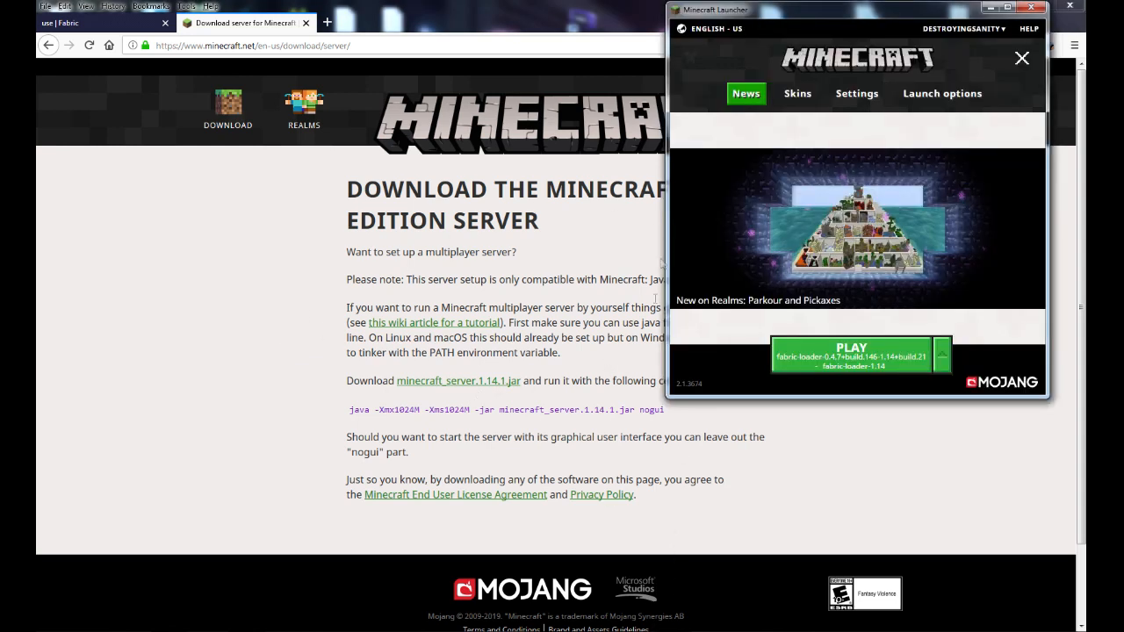
Create a new launcher configuration and choose its game version
click(941, 355)
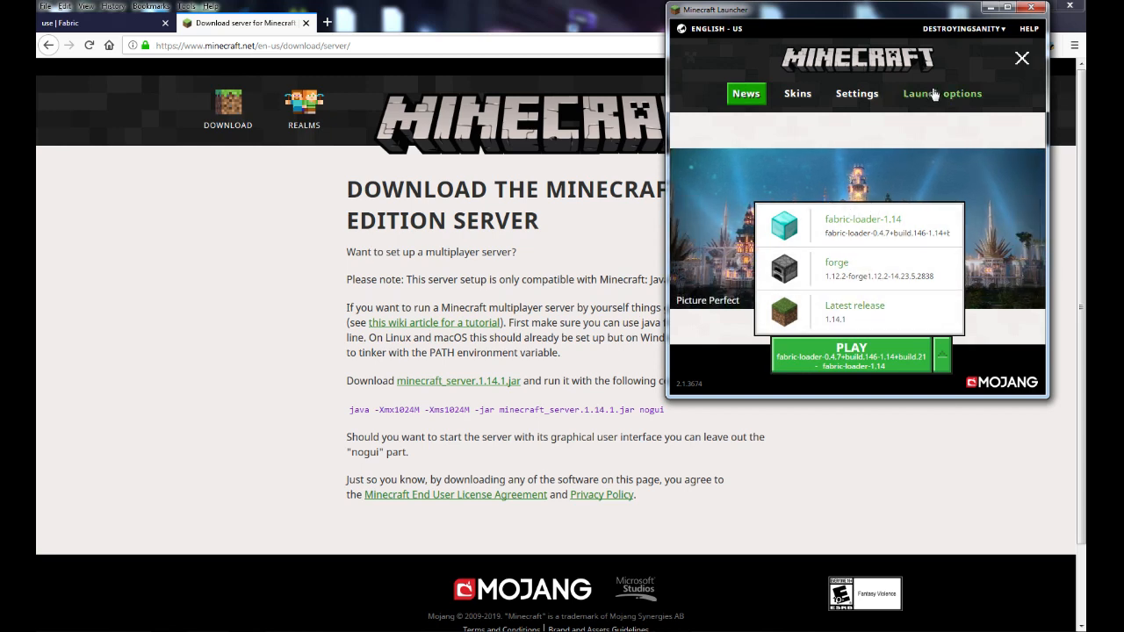
click(942, 93)
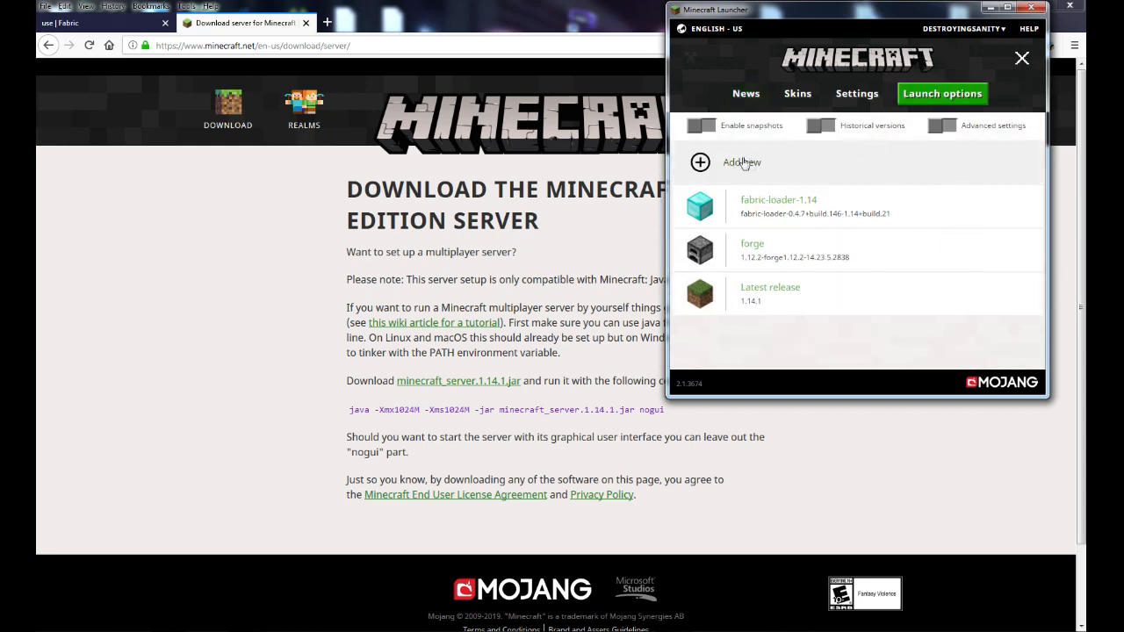
click(729, 162)
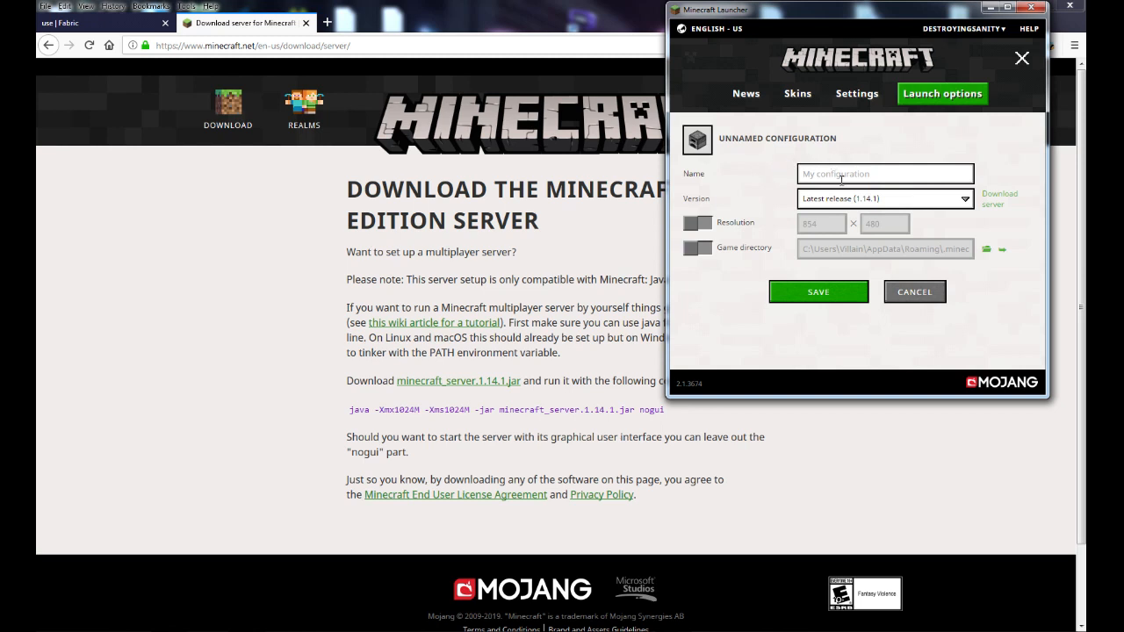
click(885, 196)
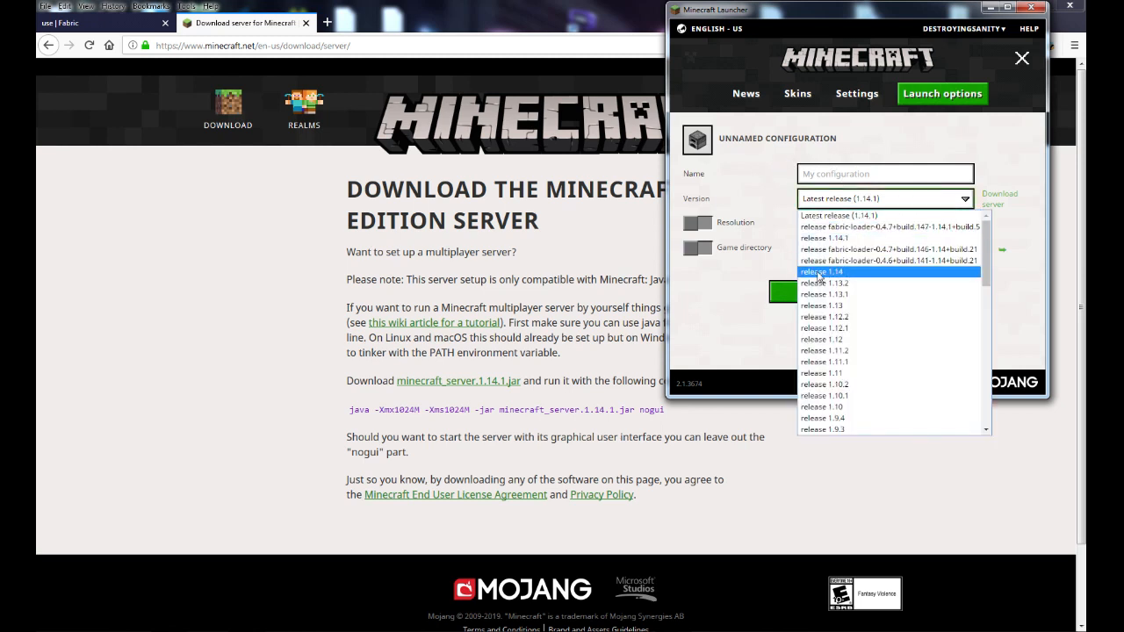
click(822, 271)
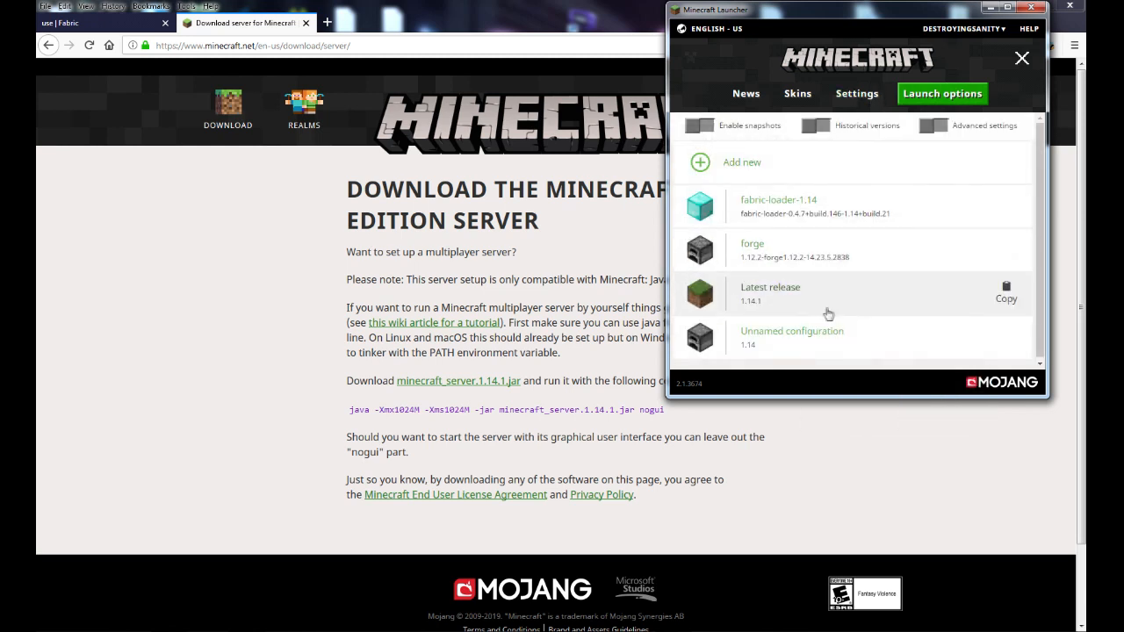
From the 1.14 launch configuration, start the 1.14 server jar download
click(791, 337)
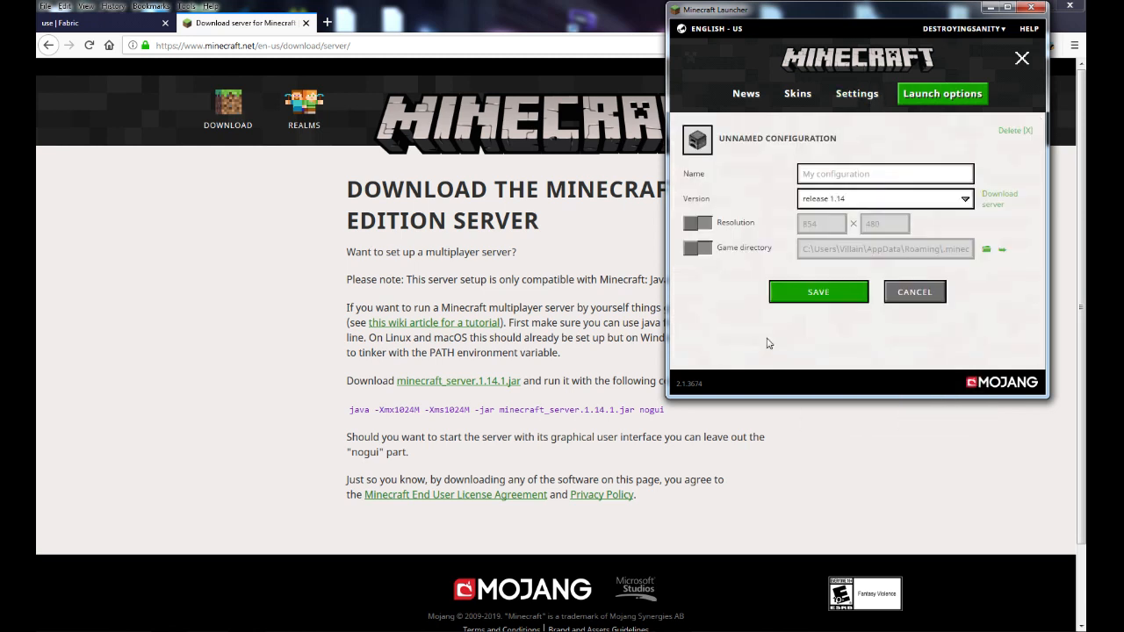
mouse_move(994, 202)
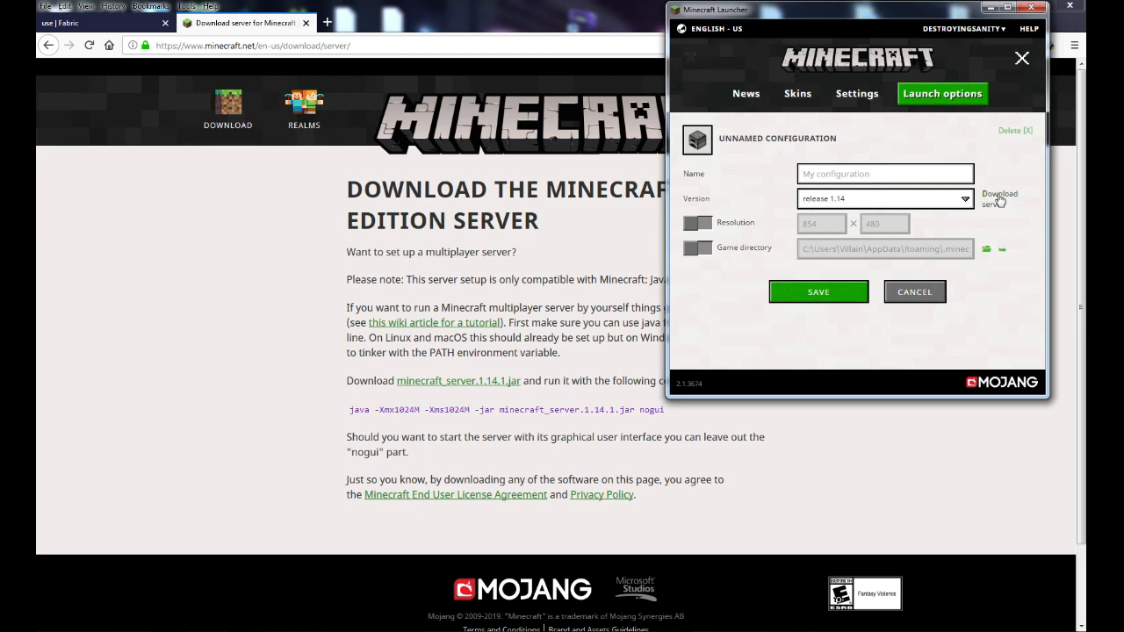
click(999, 197)
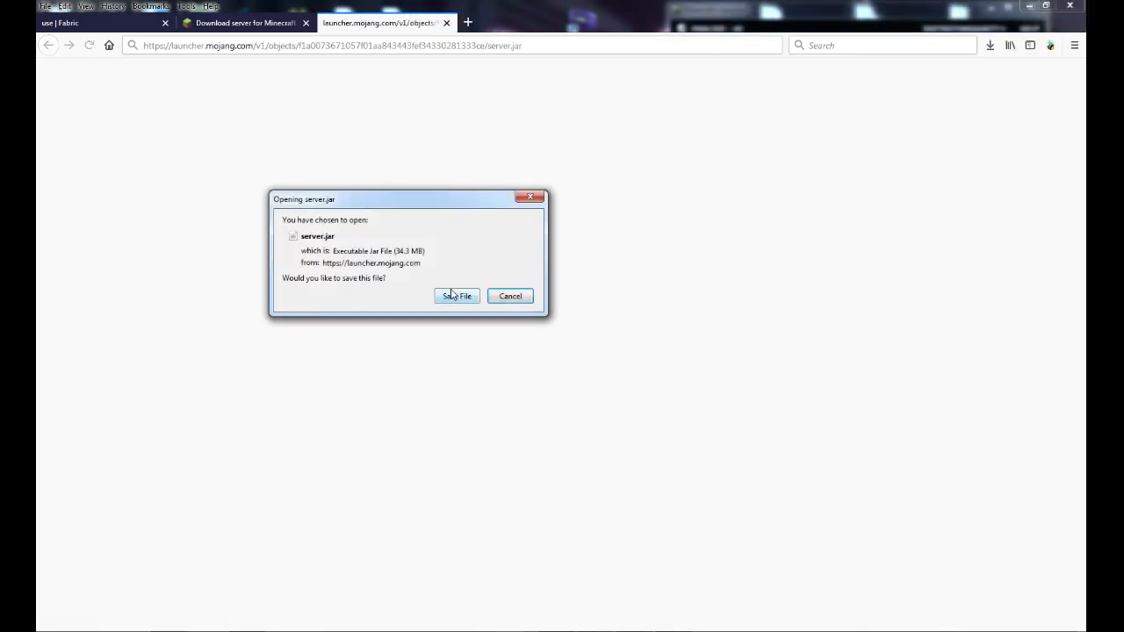
Save server.jar into New folder (2) and delete the fabric-installer file from it
click(457, 295)
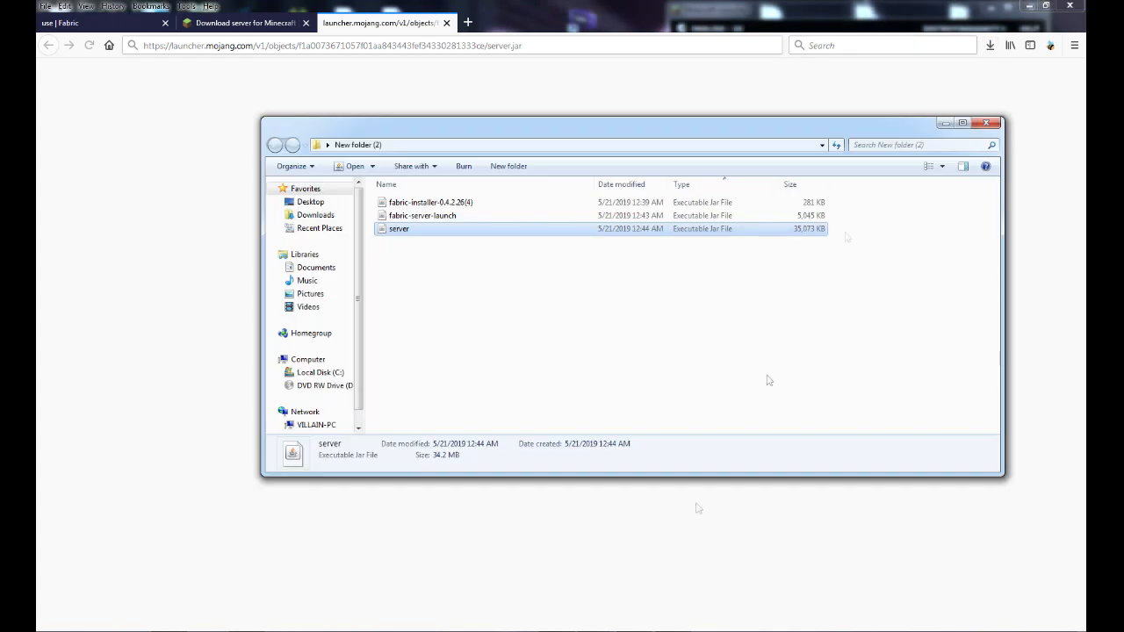
mouse_move(384, 265)
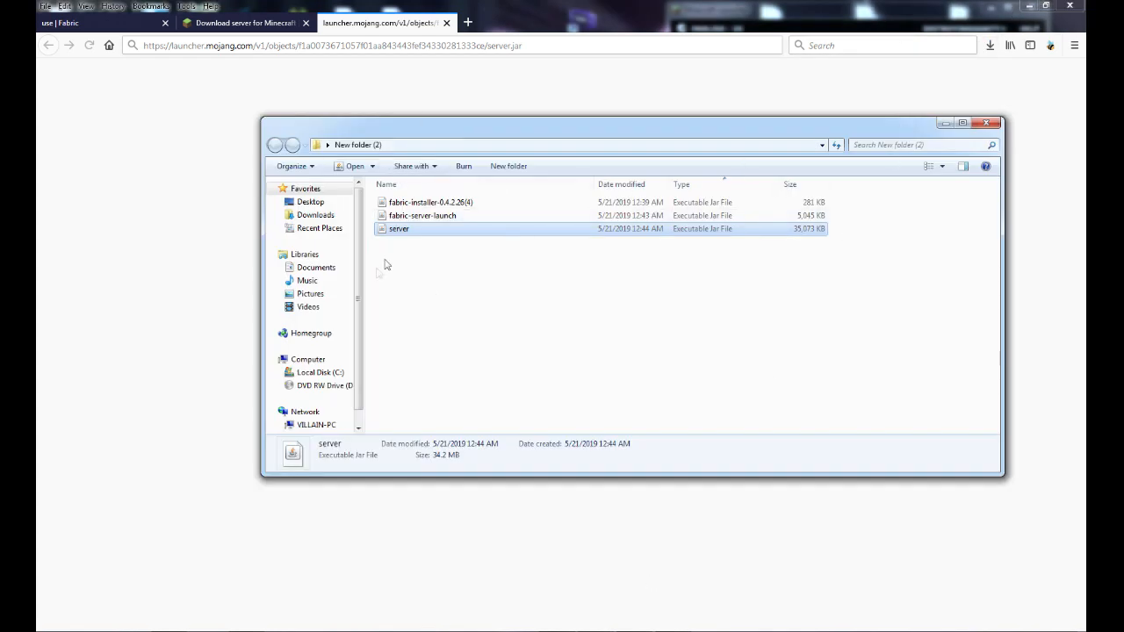
click(641, 395)
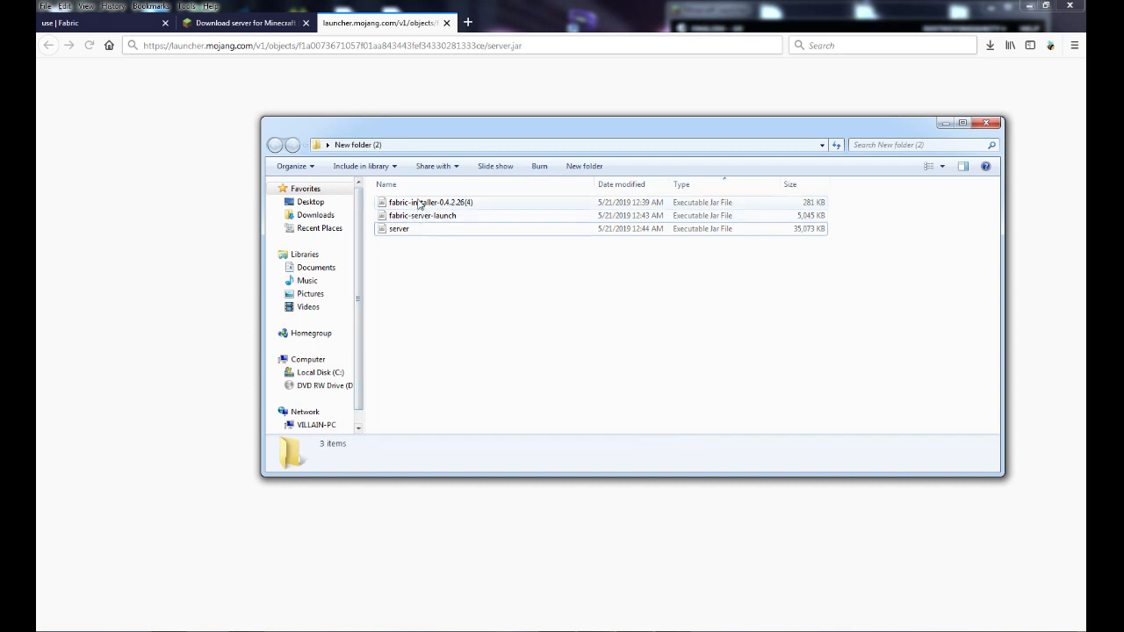
click(431, 202)
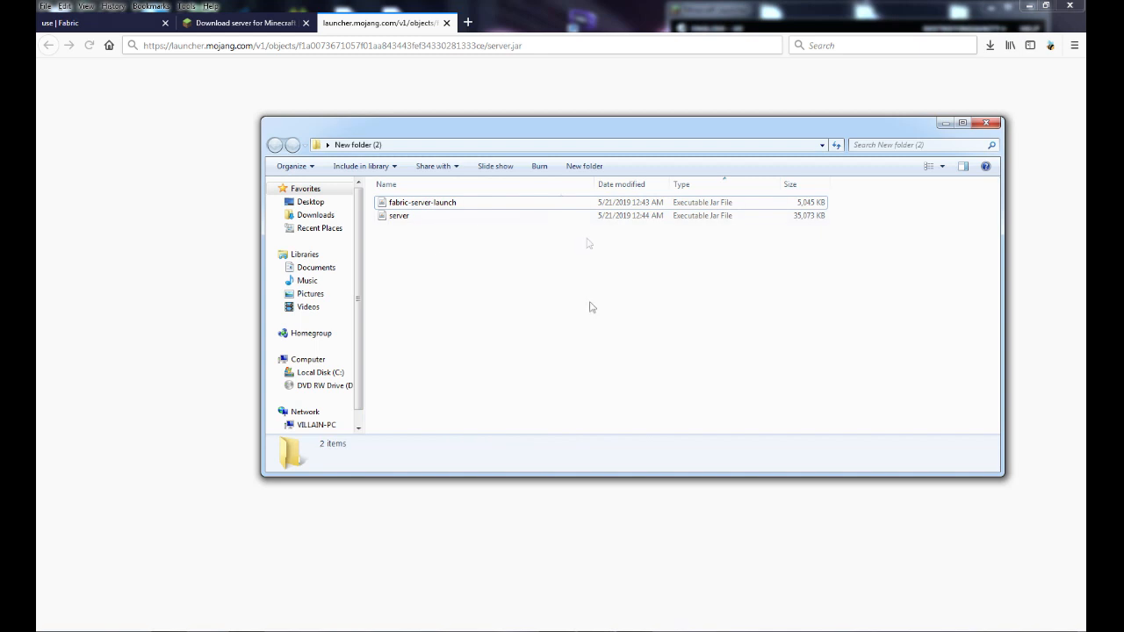
mouse_move(449, 141)
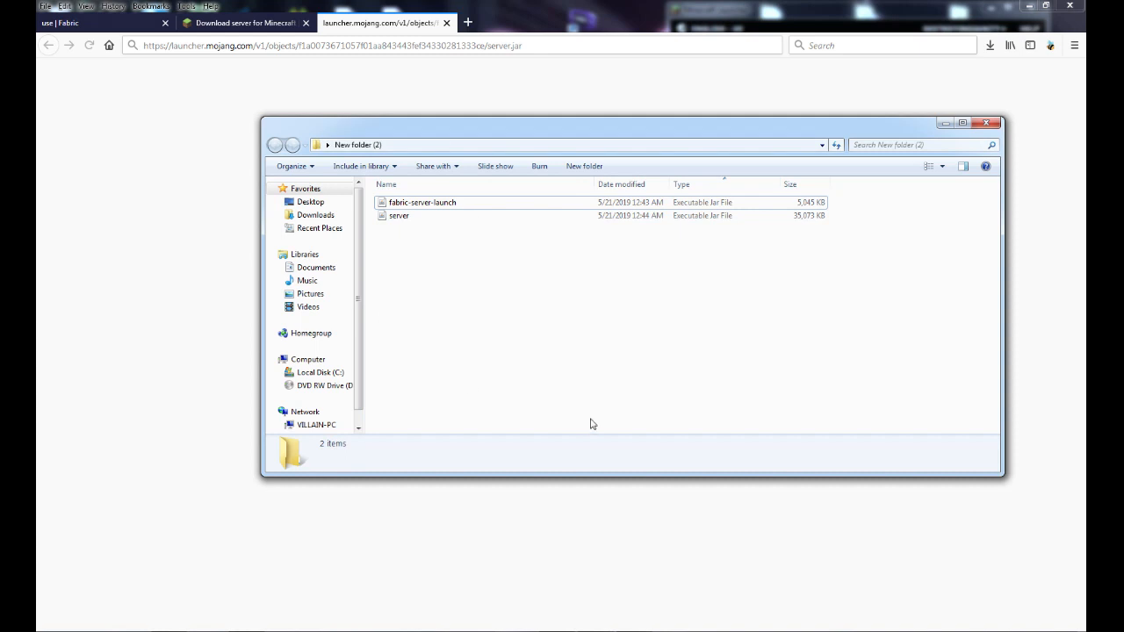
mouse_move(576, 491)
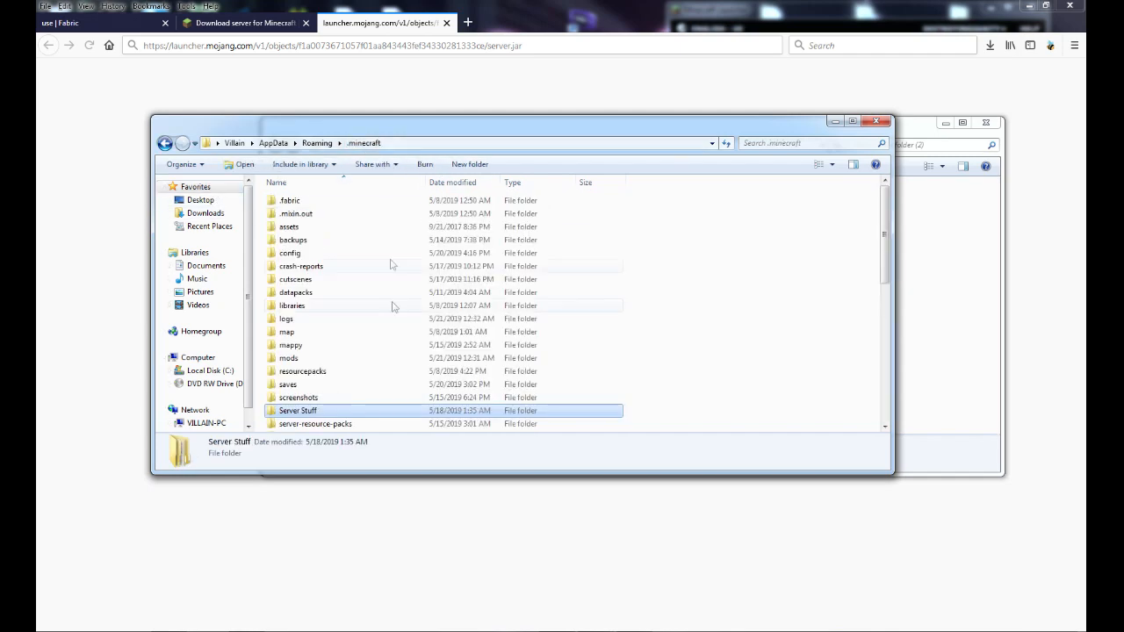
Browse into the Server Stuff folder inside .minecraft to see the old 1.14 Server
scroll(down, 3)
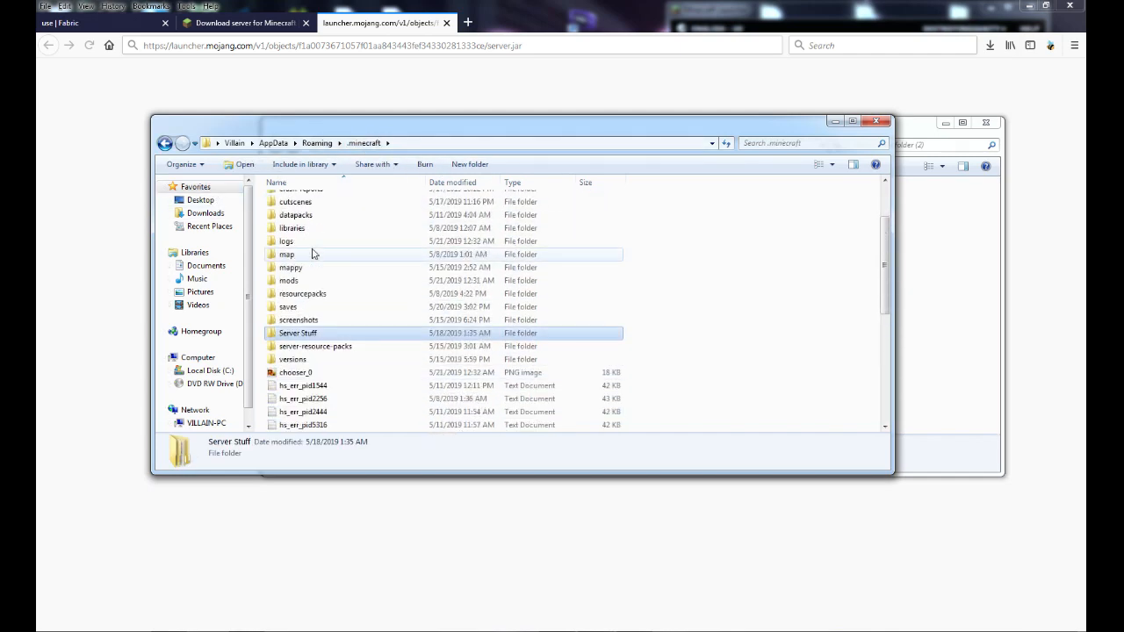
double_click(299, 333)
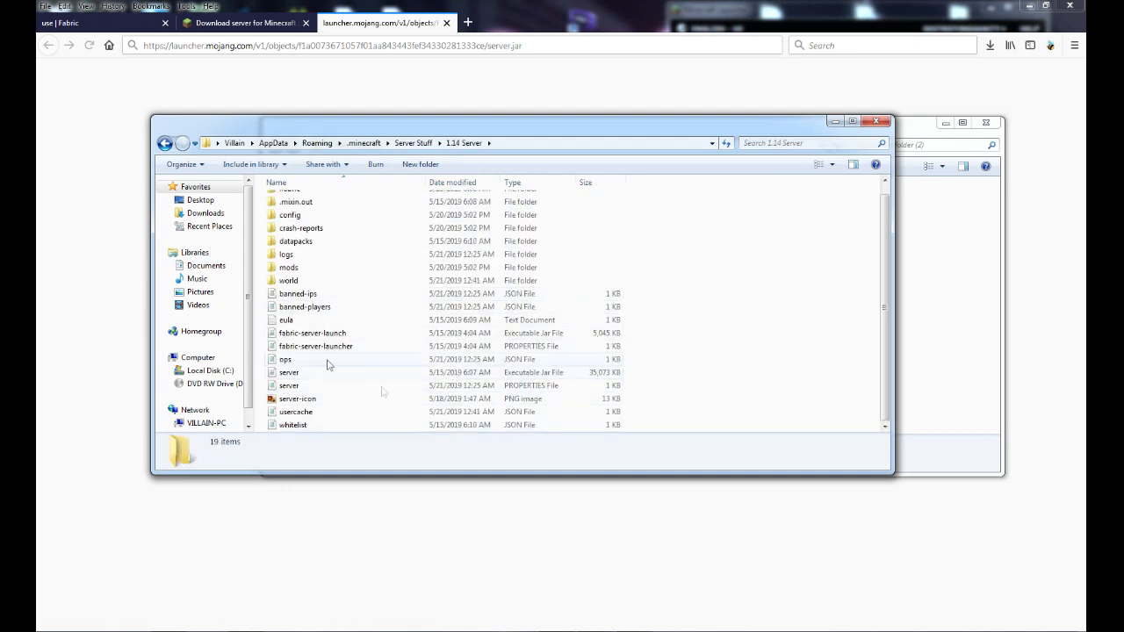
mouse_move(368, 289)
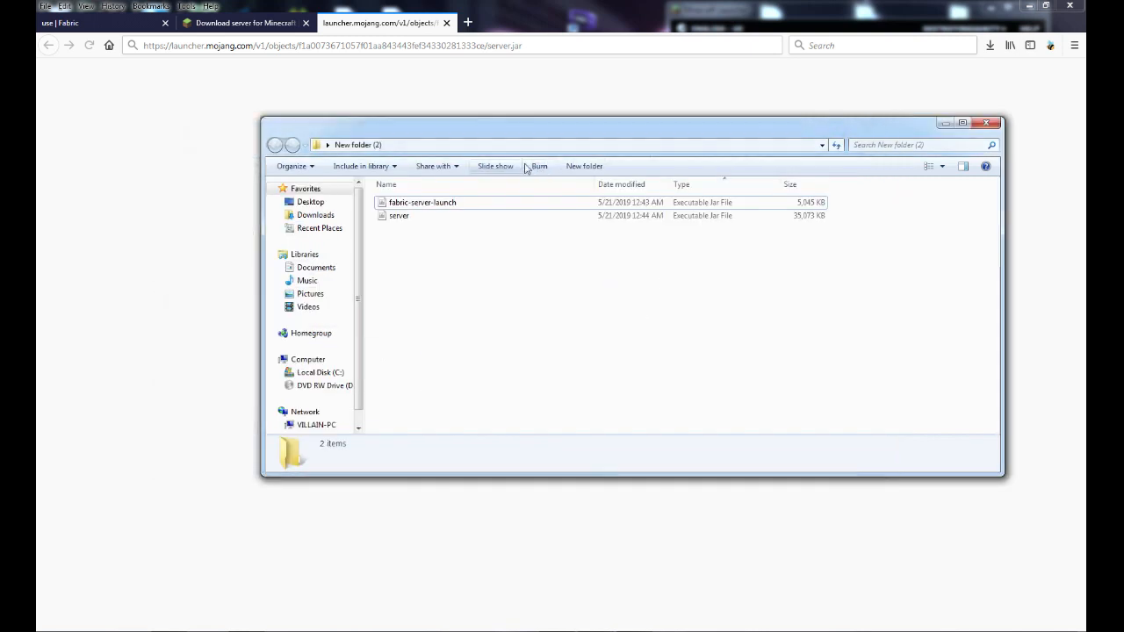
mouse_move(437, 215)
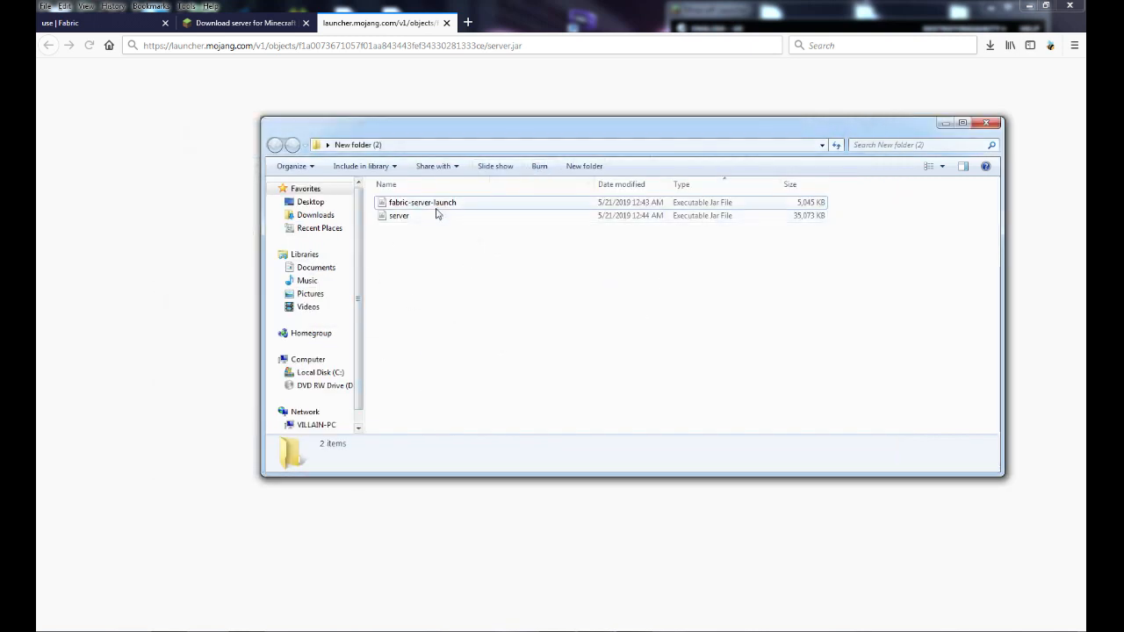
mouse_move(401, 288)
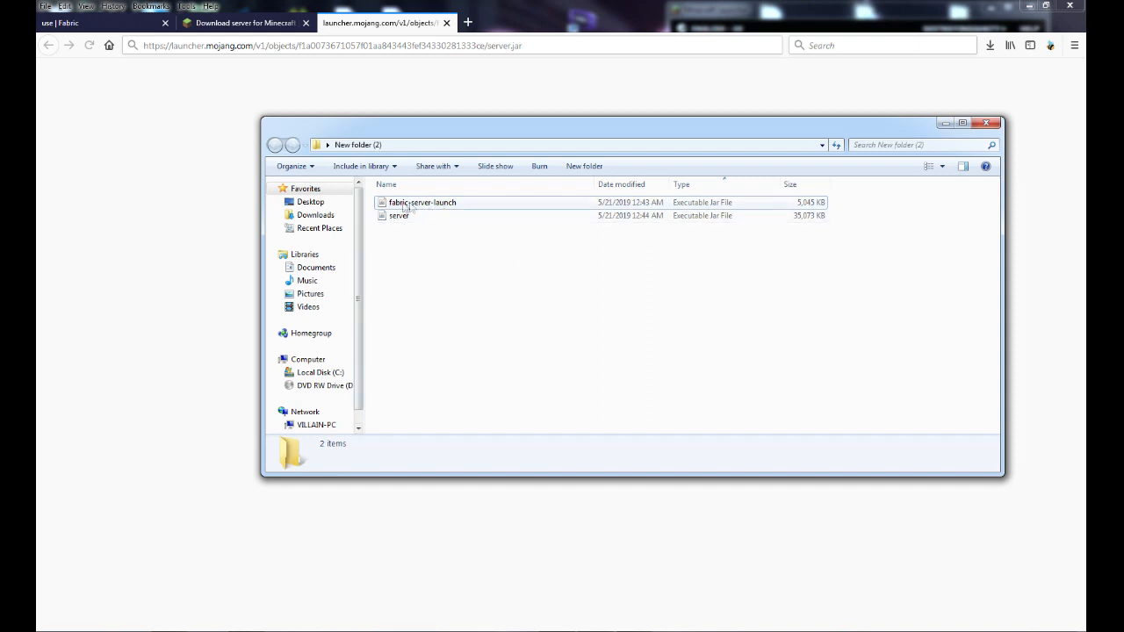
mouse_move(422, 202)
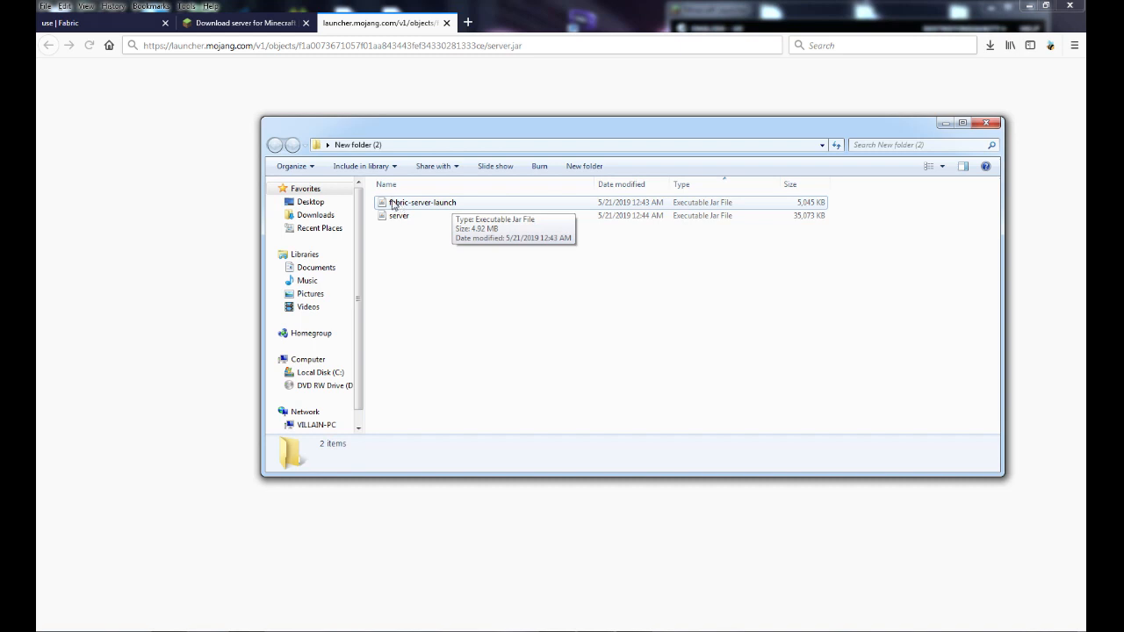
mouse_move(399, 219)
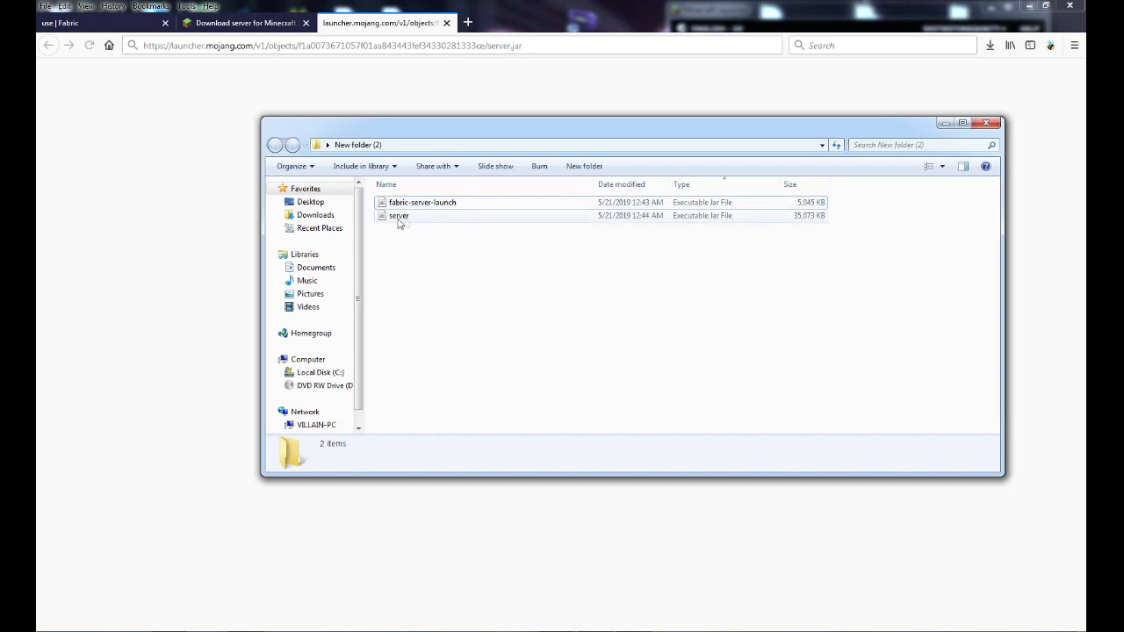
mouse_move(425, 202)
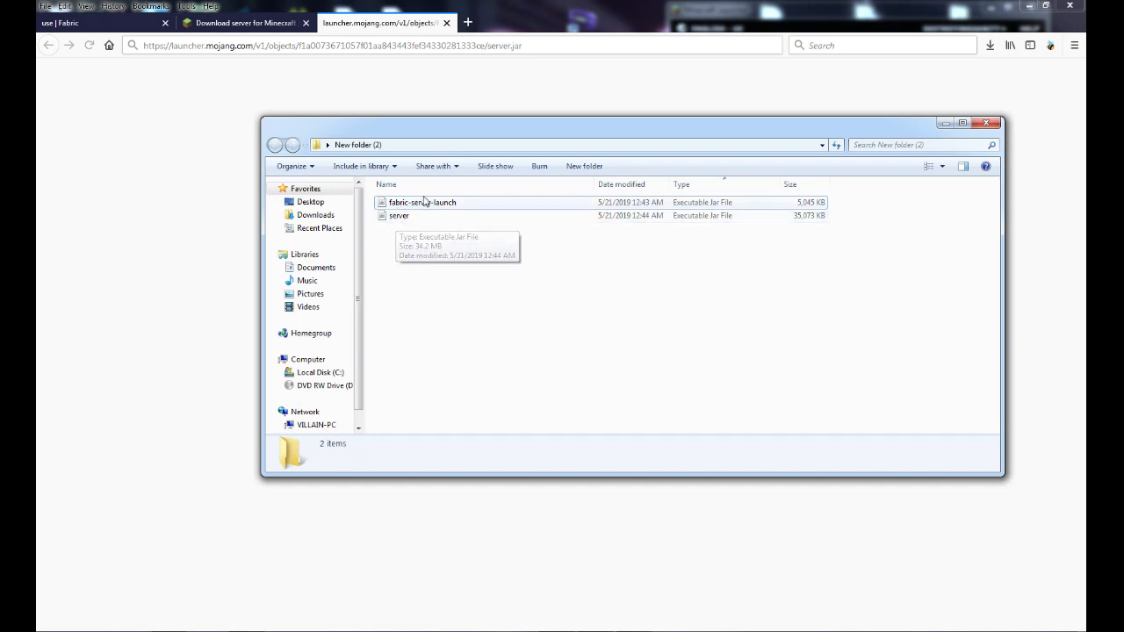
mouse_move(541, 565)
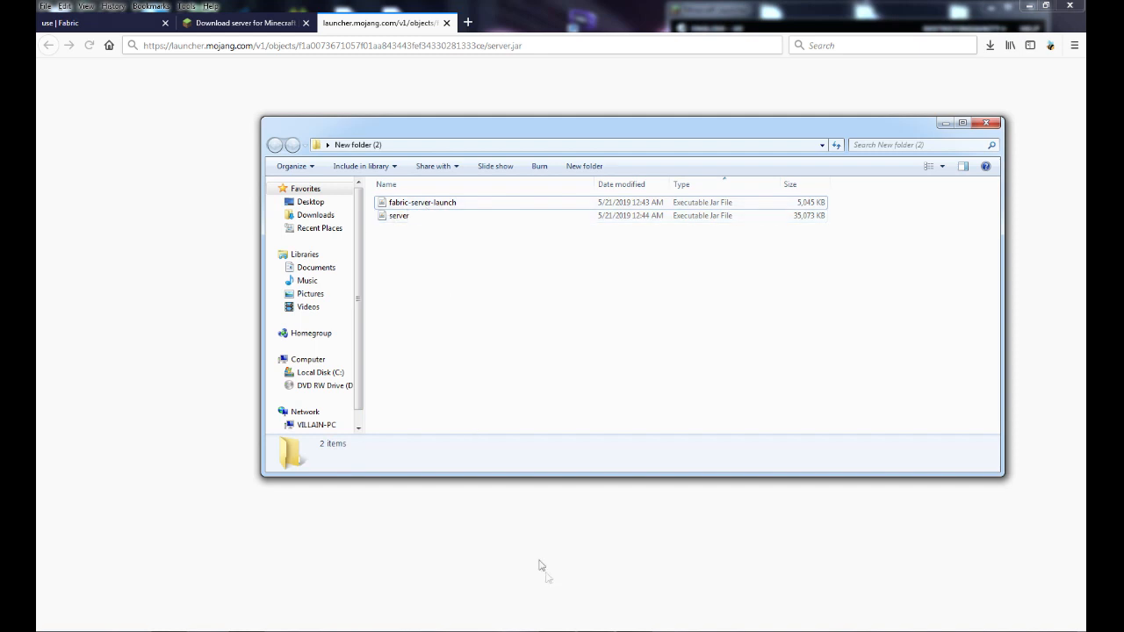
Run server.jar, close its window, then run fabric-server-launch.jar to generate its files
double_click(422, 202)
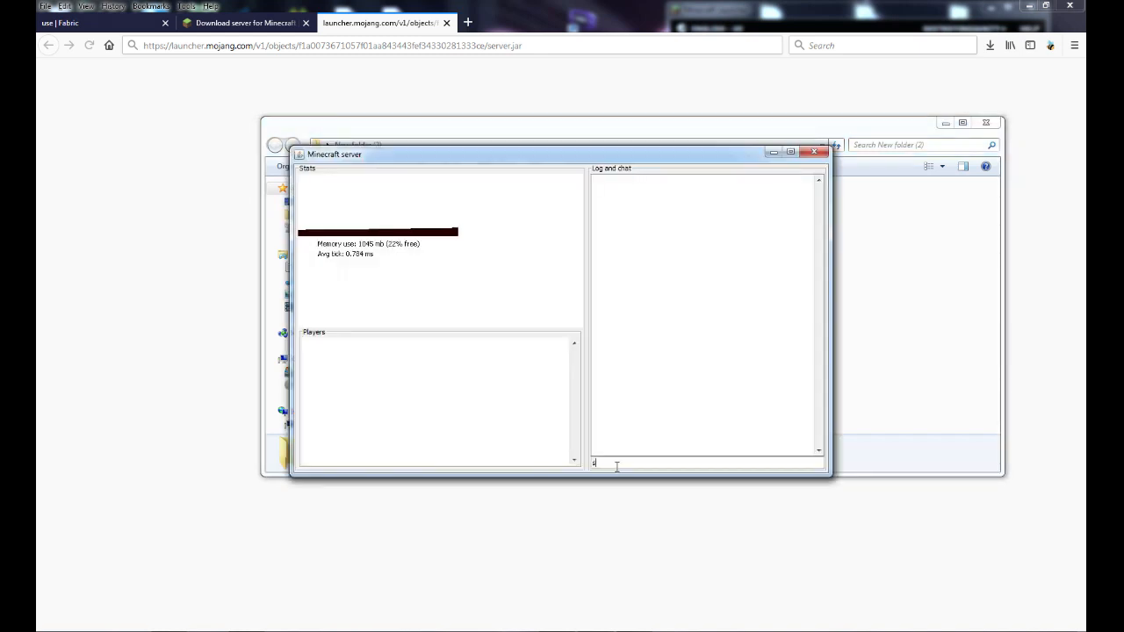
click(814, 151)
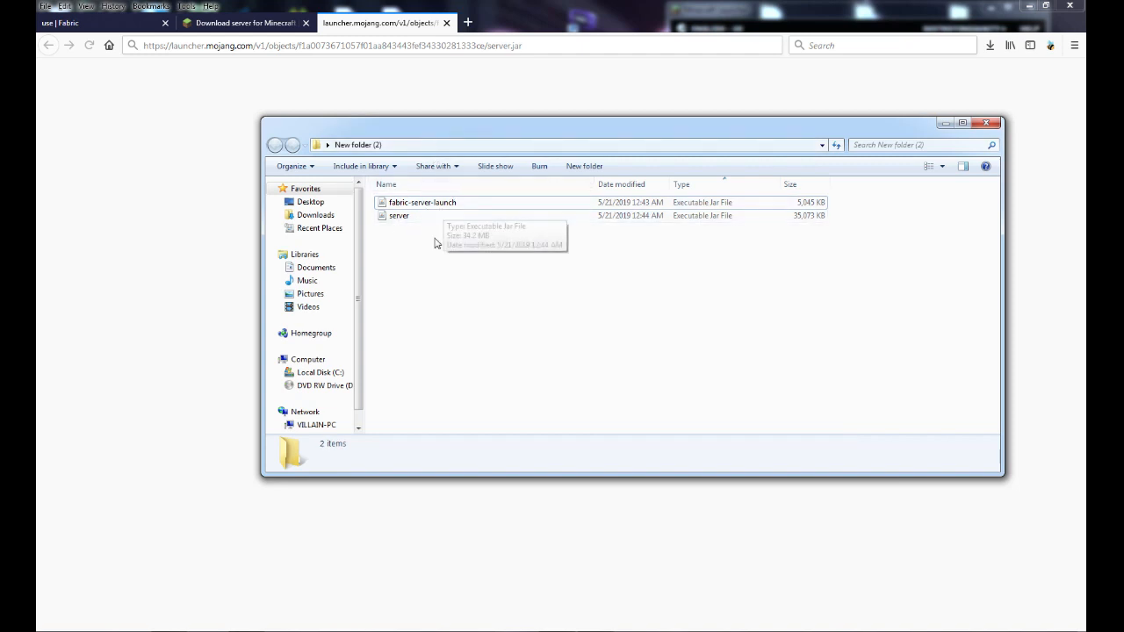
mouse_move(421, 202)
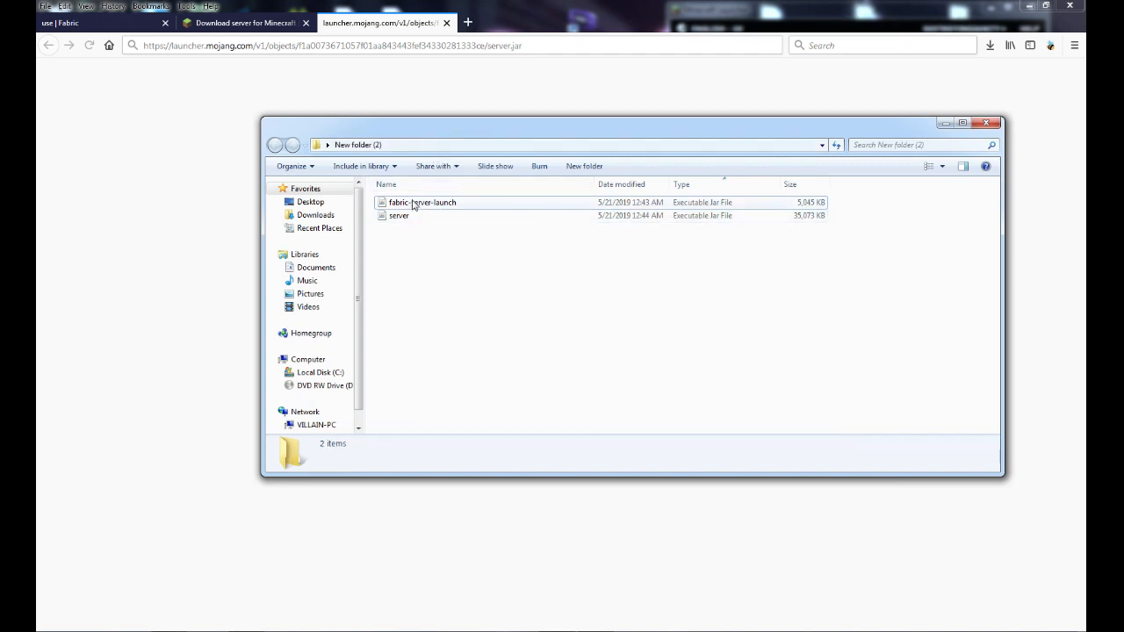
click(422, 202)
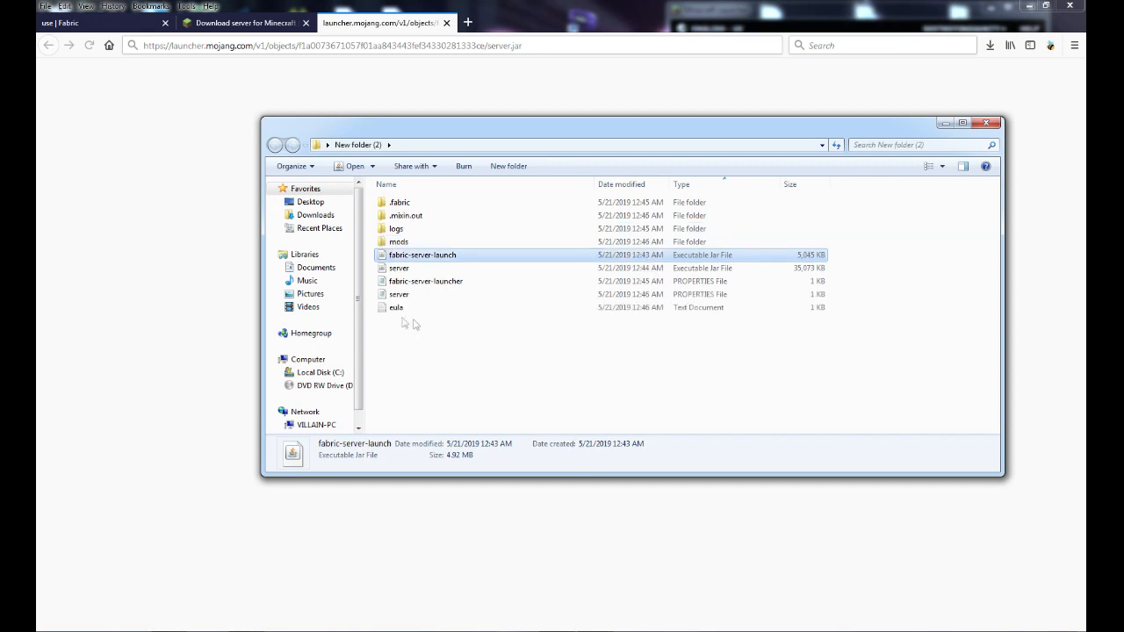
Edit eula.txt in Notepad so it reads eula=true, then close it
double_click(397, 308)
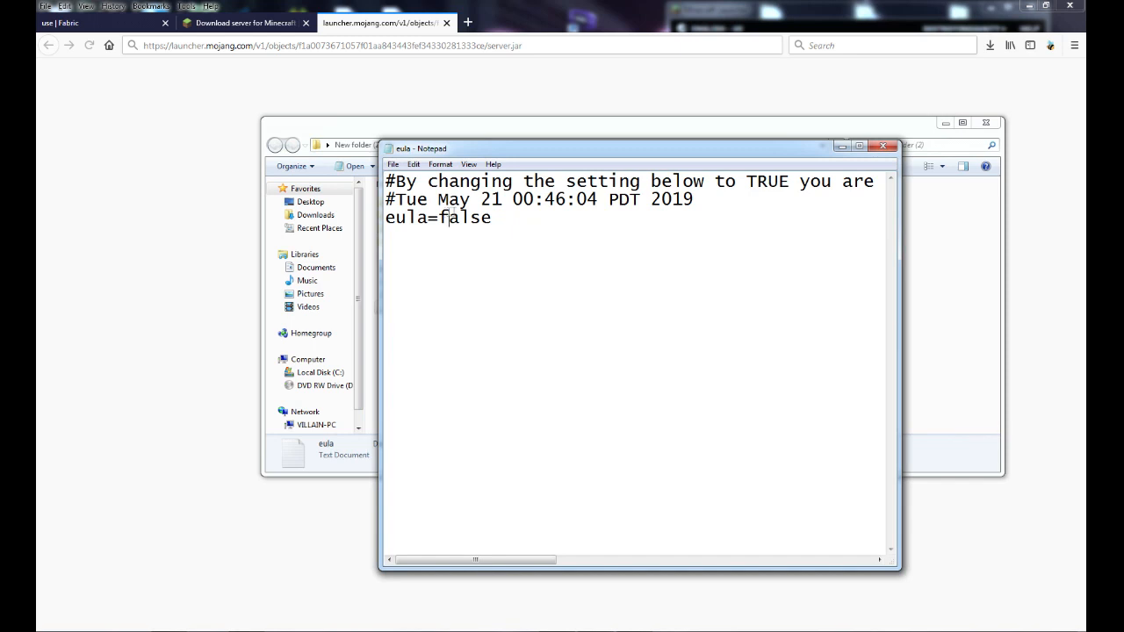
double_click(464, 218)
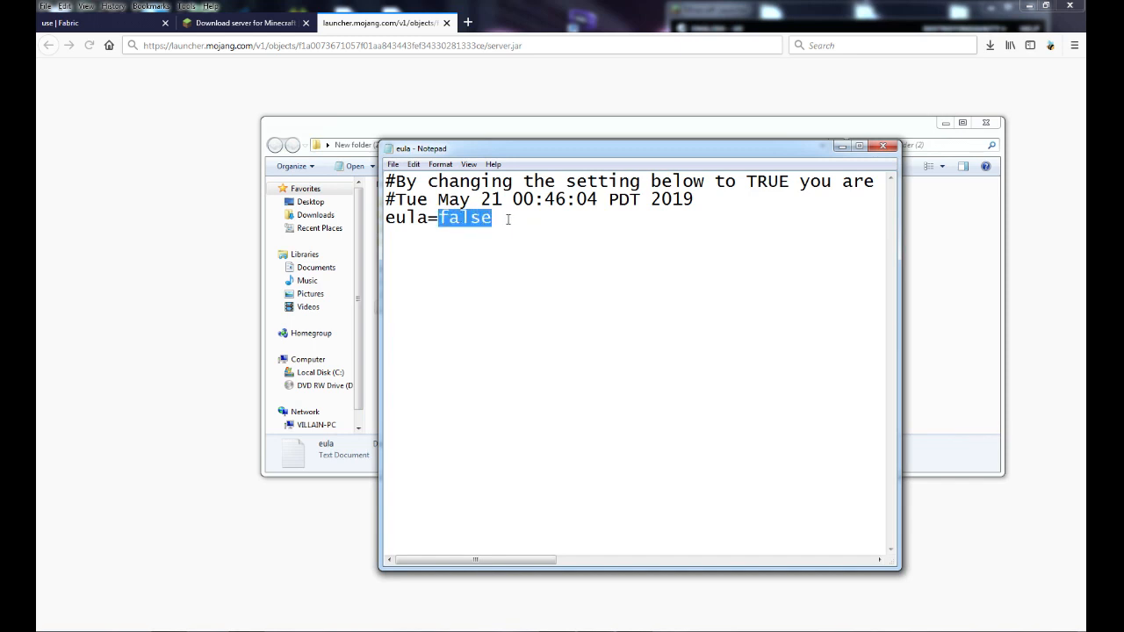
text(true)
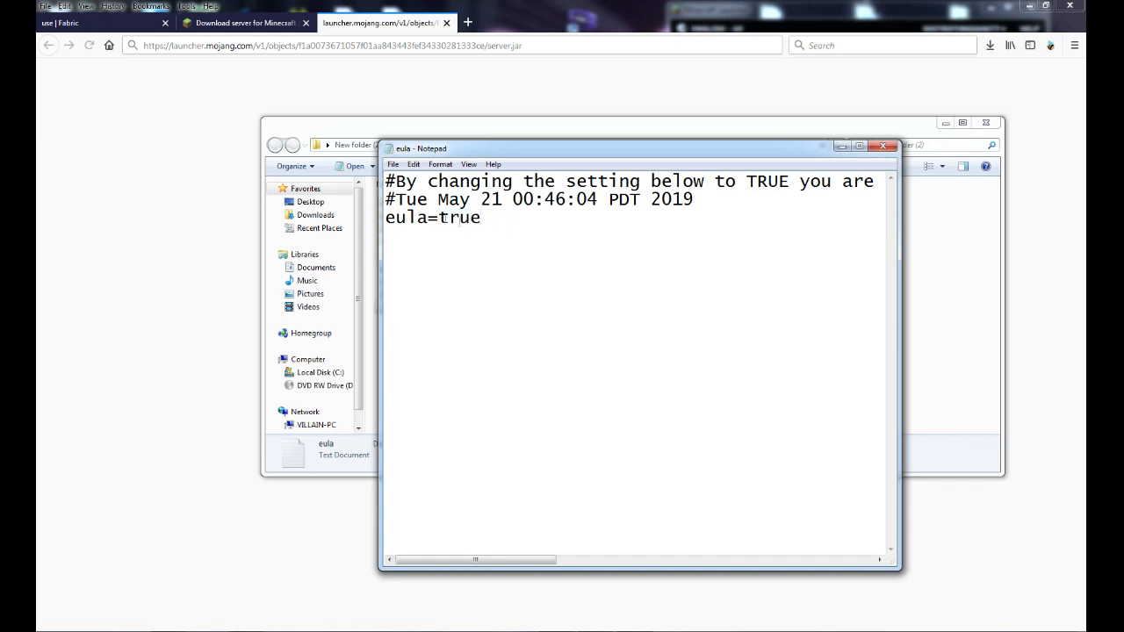
click(393, 165)
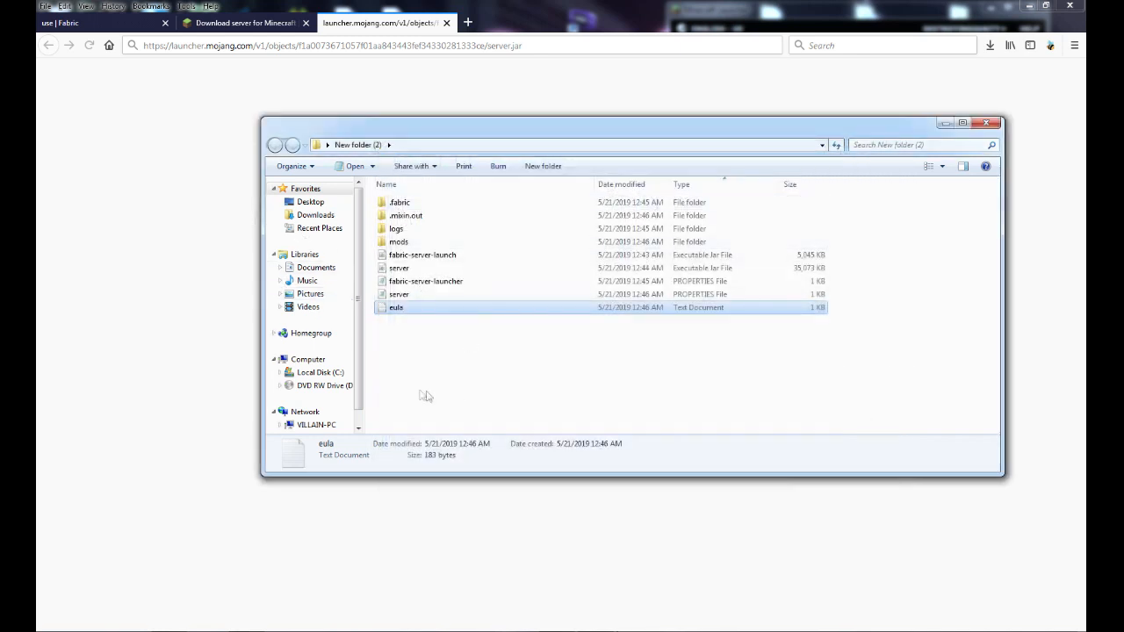
mouse_move(429, 382)
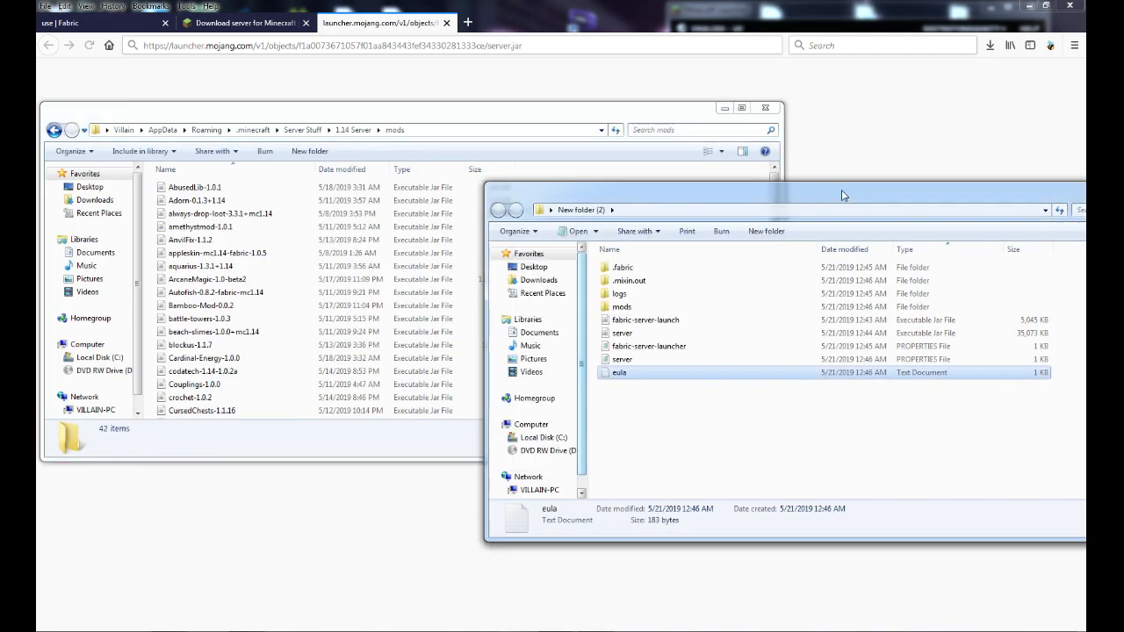
Paste the copied mod files into the new mods folder and review the server folder contents
double_click(622, 305)
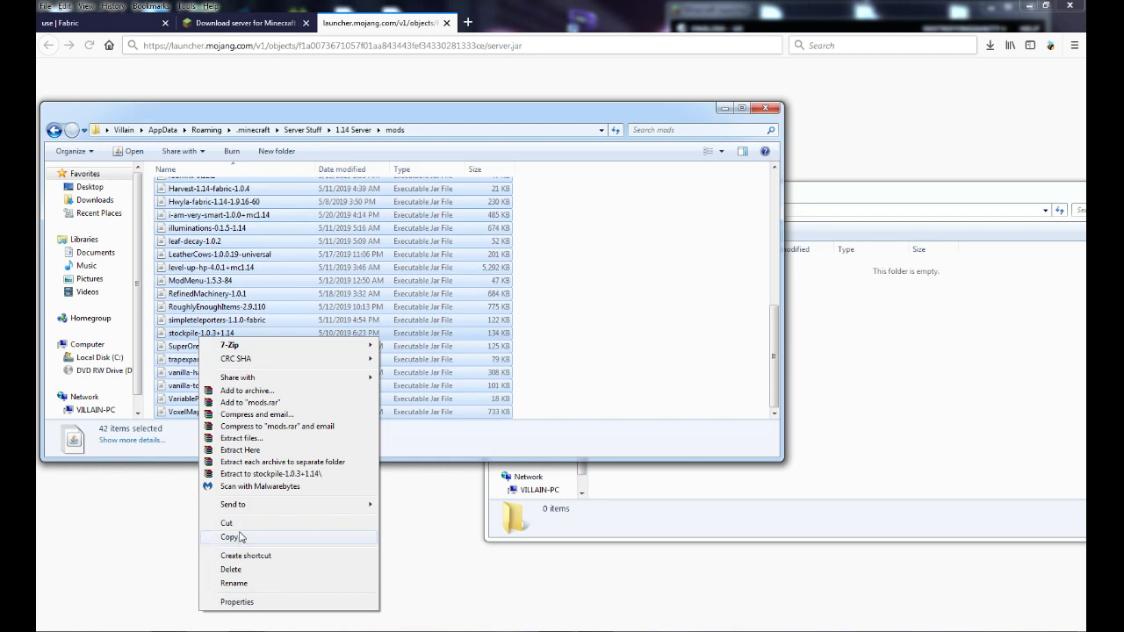
click(228, 537)
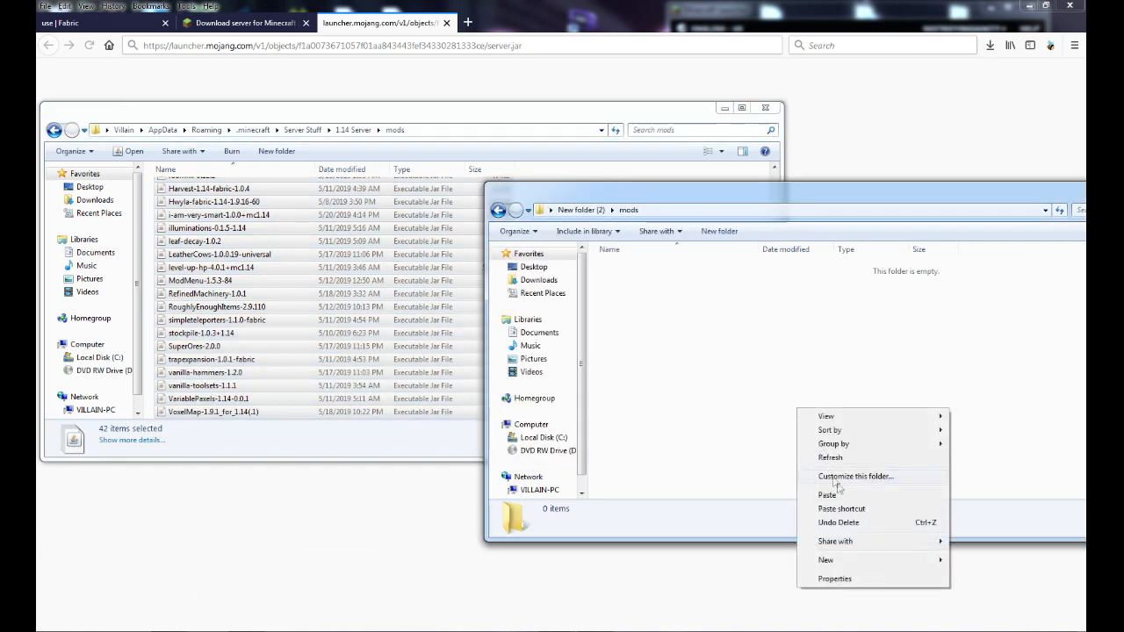
click(825, 495)
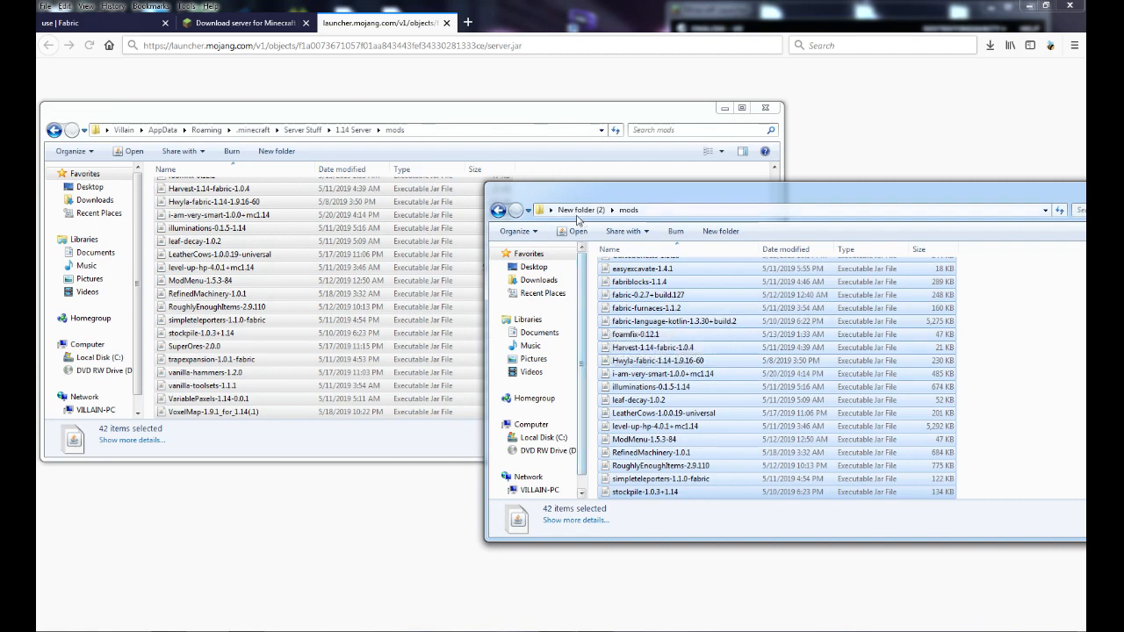
click(502, 211)
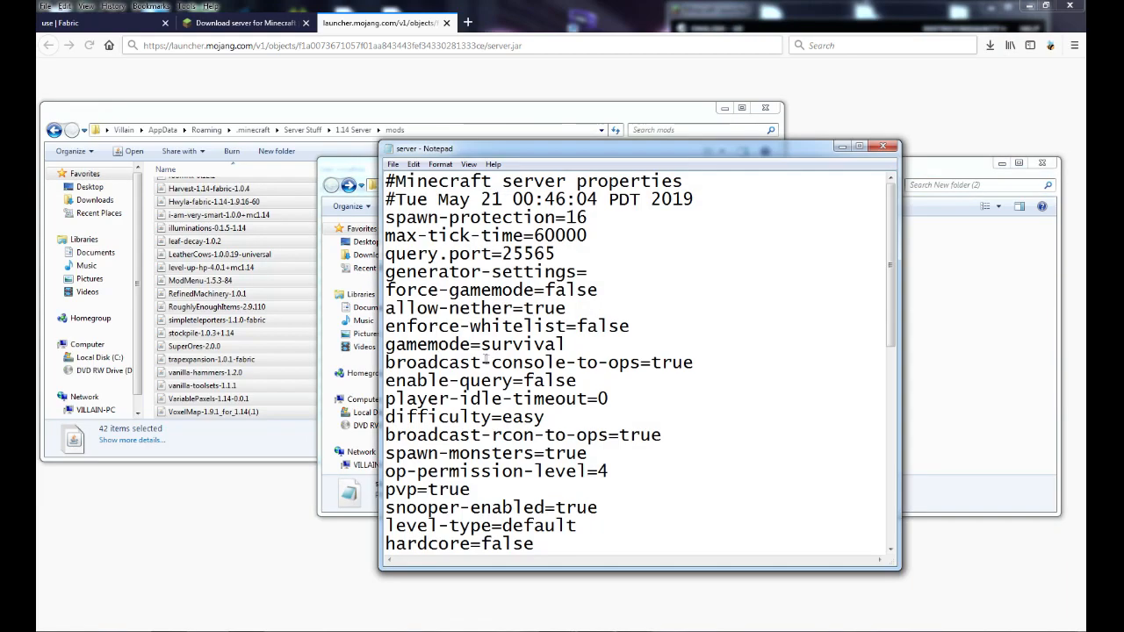
scroll(down, 3)
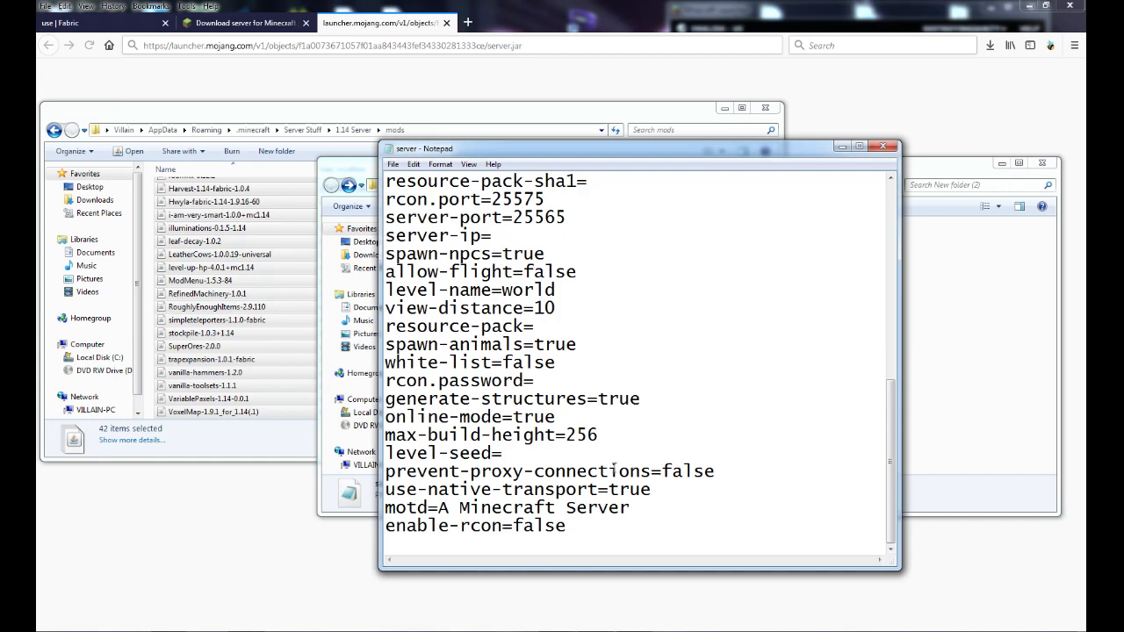
scroll(up, 3)
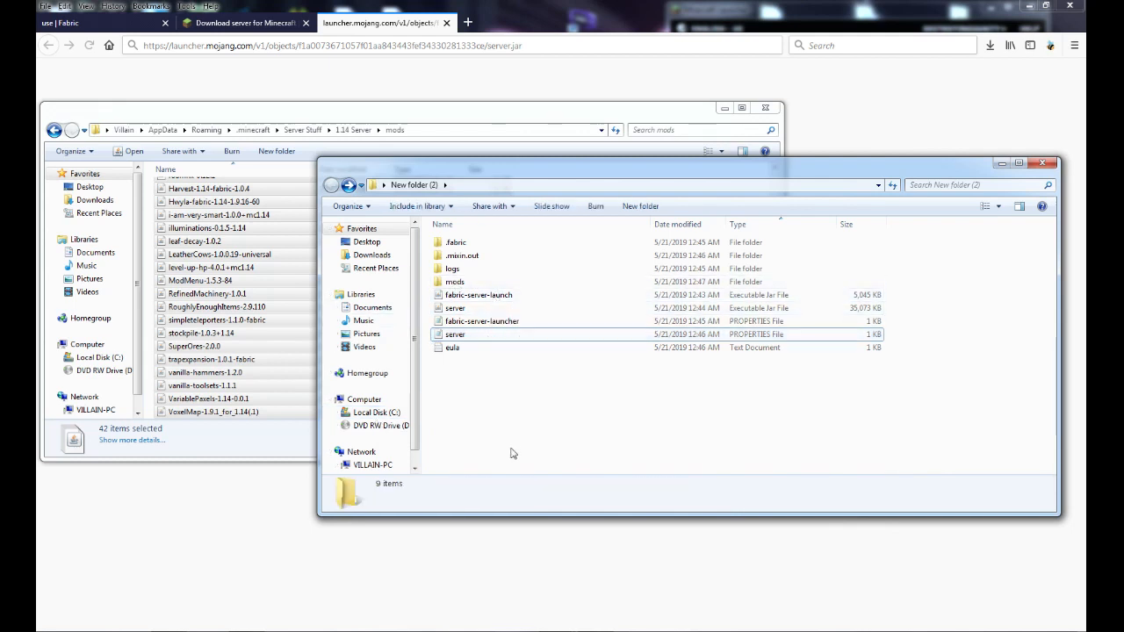
mouse_move(481, 302)
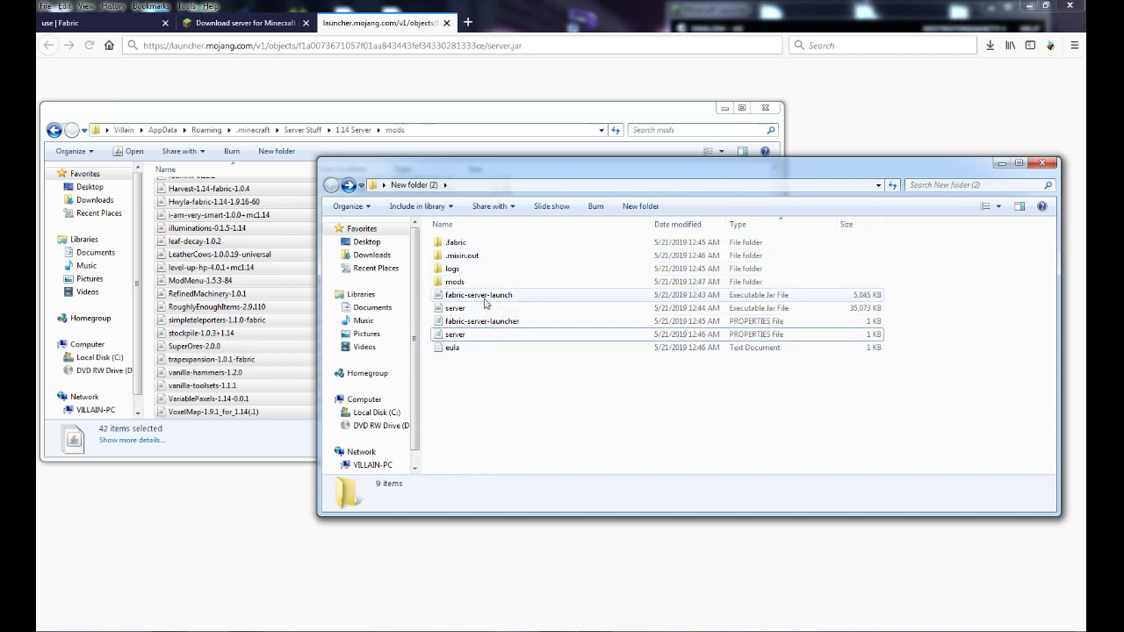
Run fabric-server-launch so the server generates config and datapacks folders
click(478, 295)
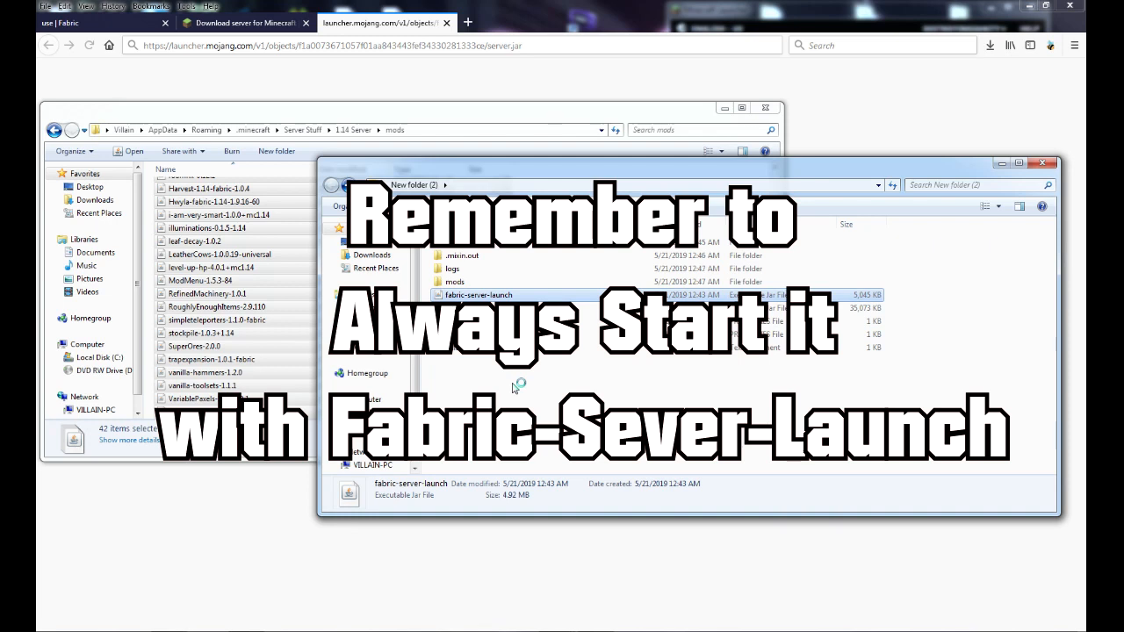
mouse_move(513, 388)
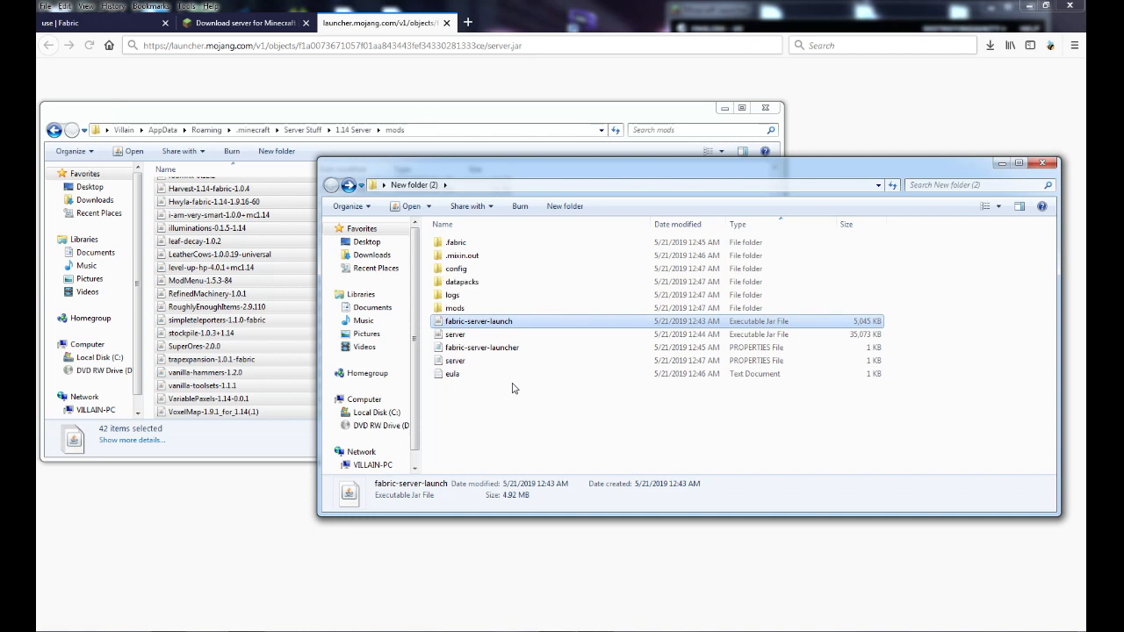
double_click(454, 267)
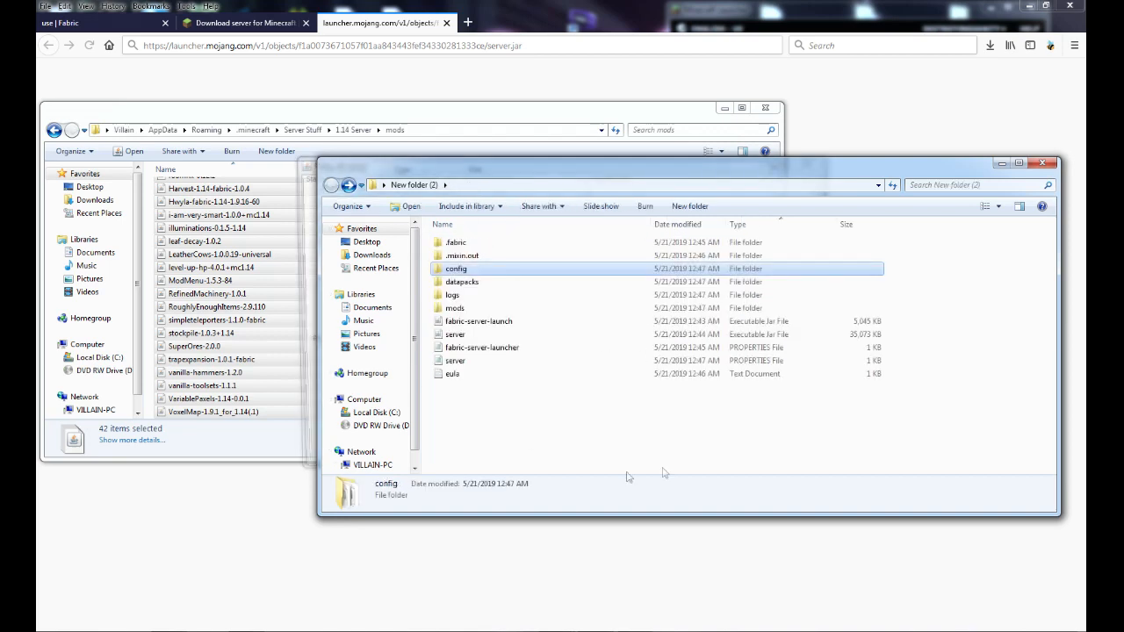
double_click(478, 320)
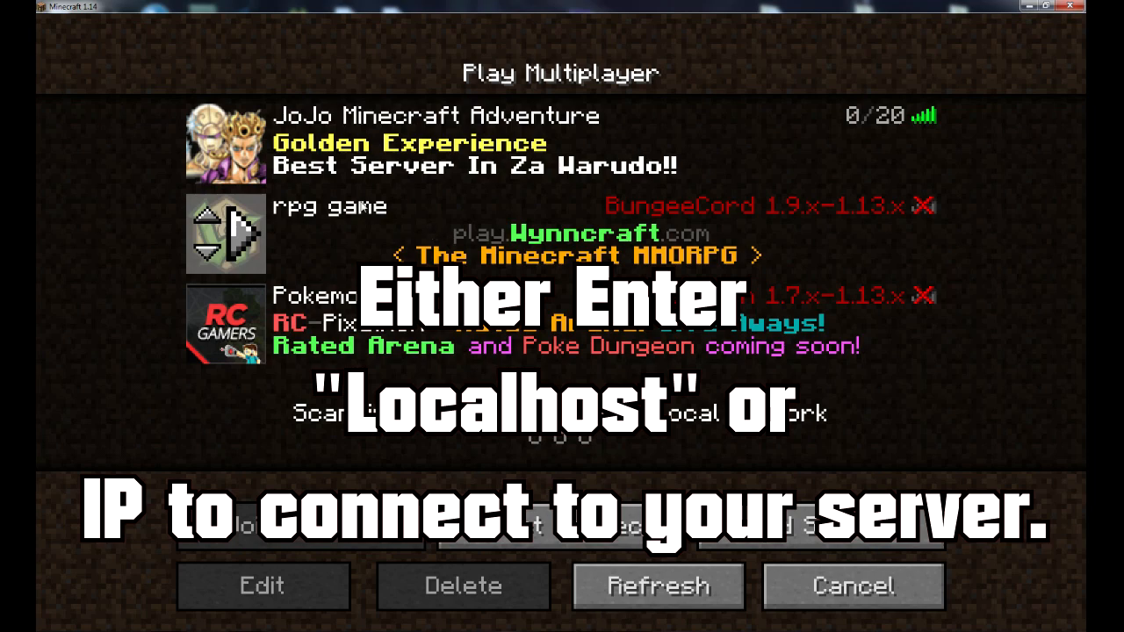
Add a server entry with address localhost and join it from the server list
click(562, 142)
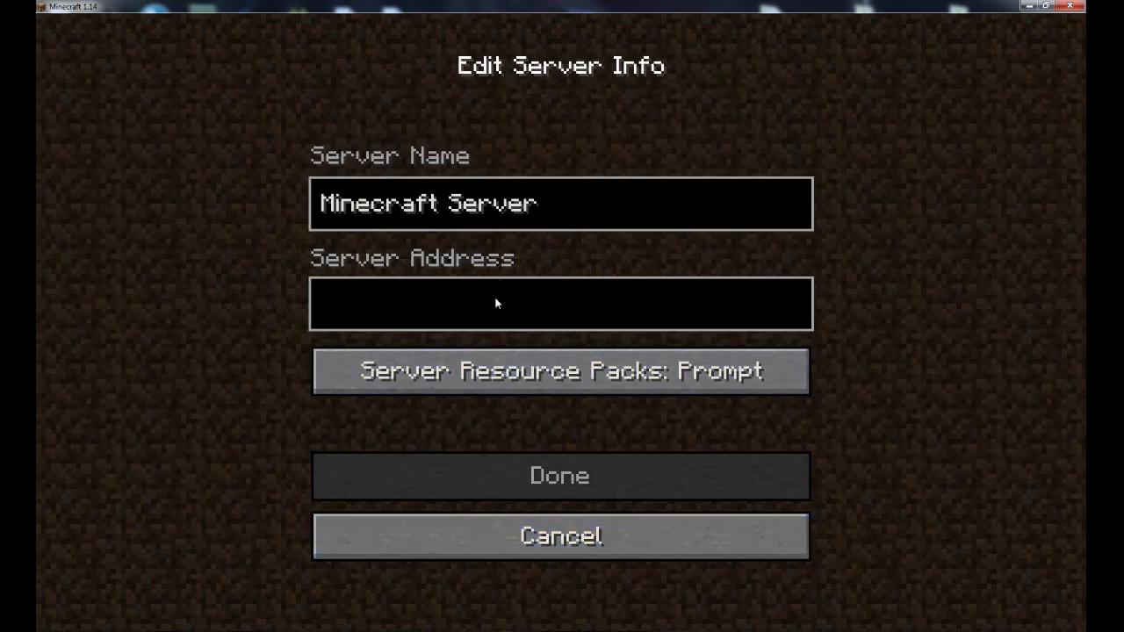
text(local)
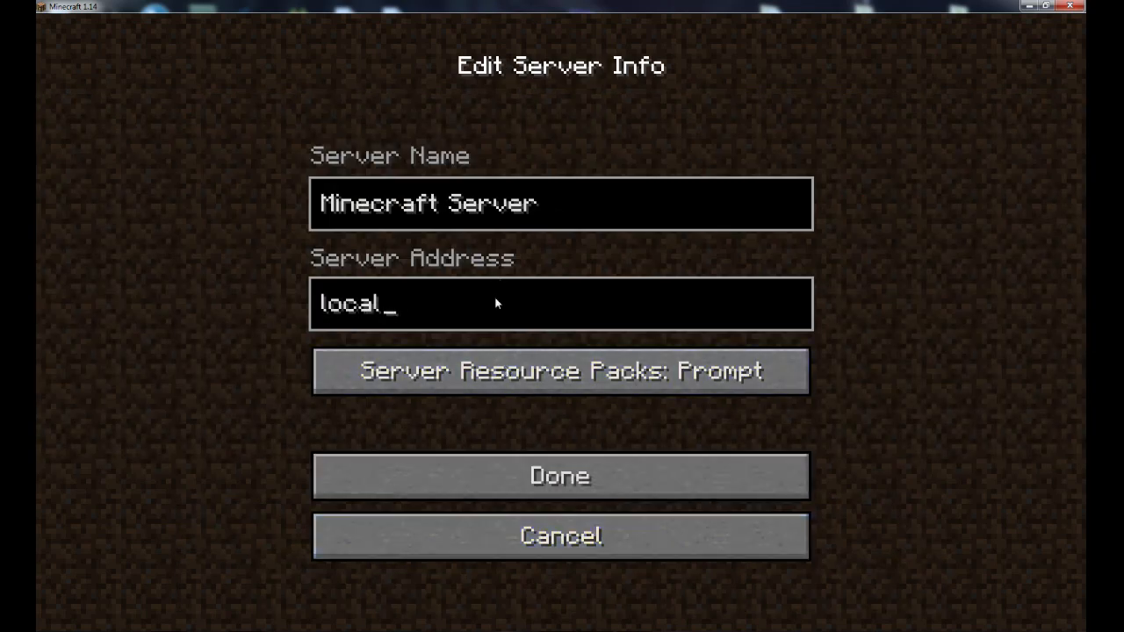
click(559, 474)
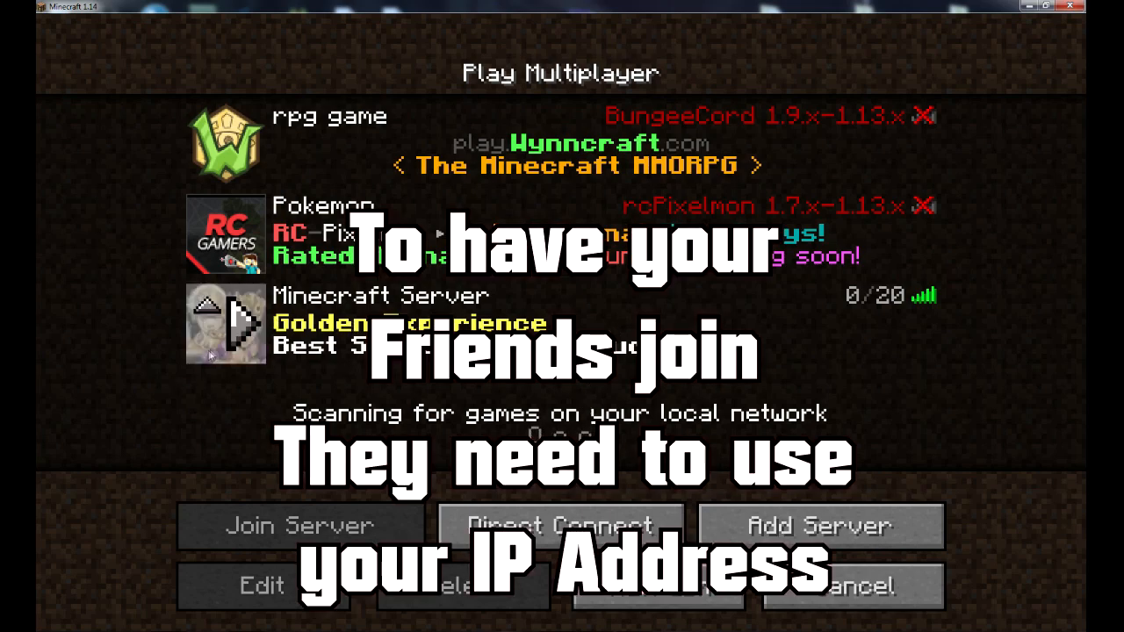
click(298, 525)
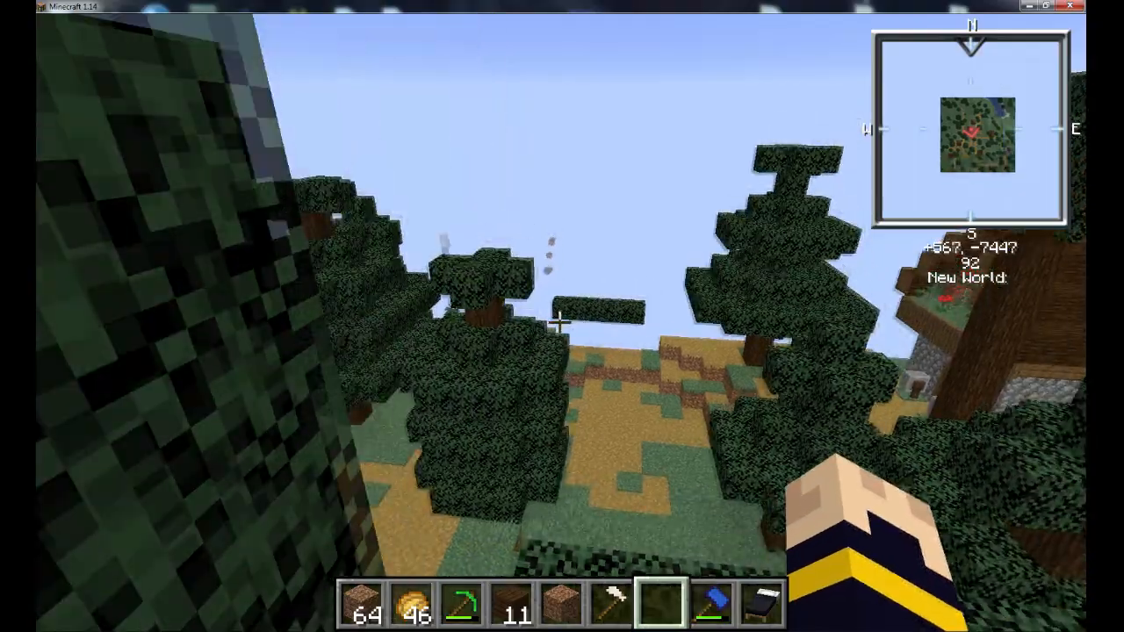
mouse_move(562, 322)
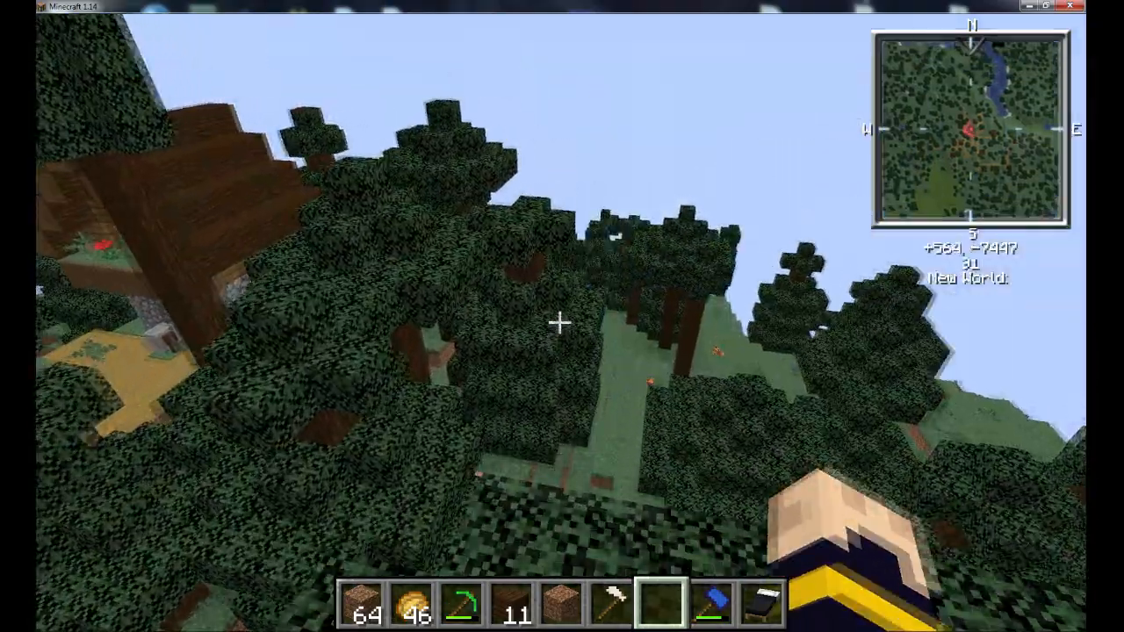
mouse_move(562, 316)
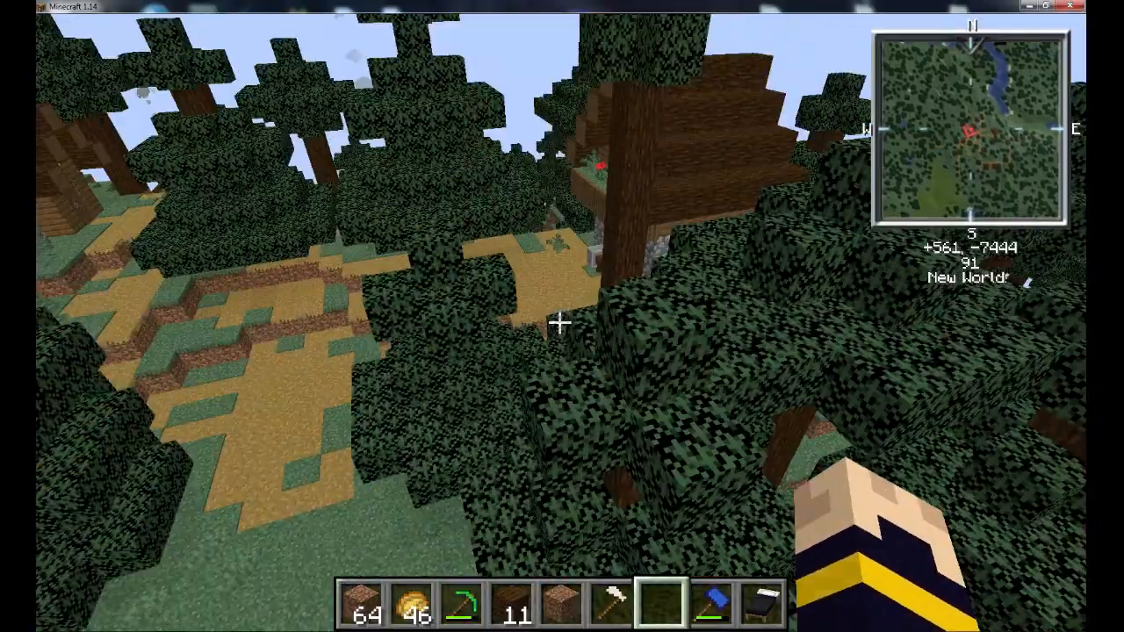
mouse_move(562, 316)
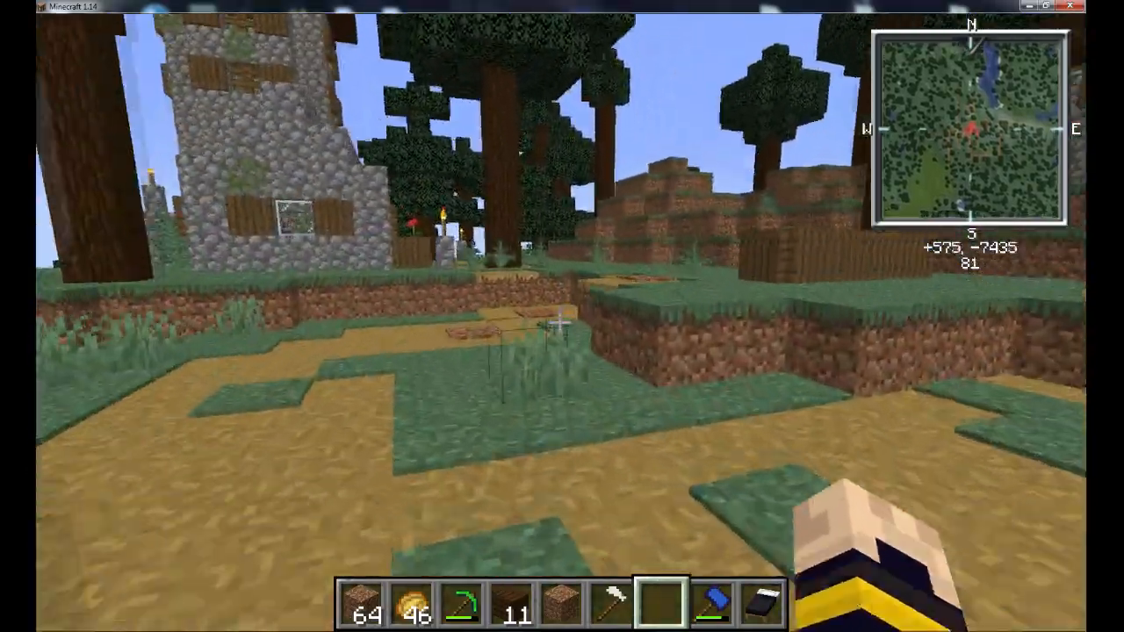
mouse_move(562, 317)
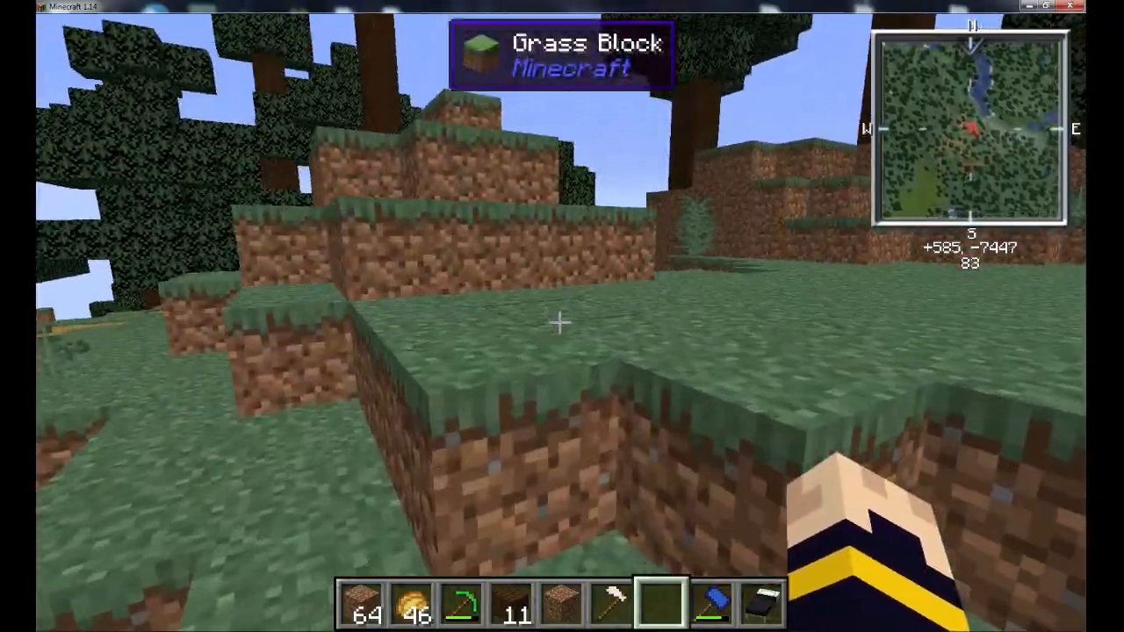
mouse_move(562, 316)
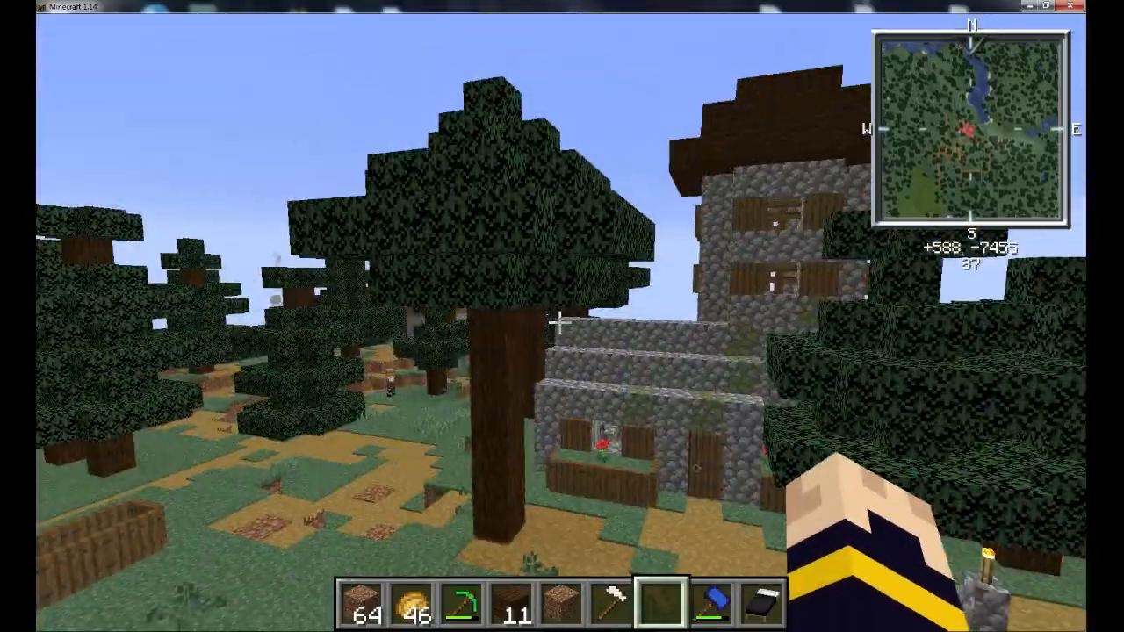
mouse_move(562, 316)
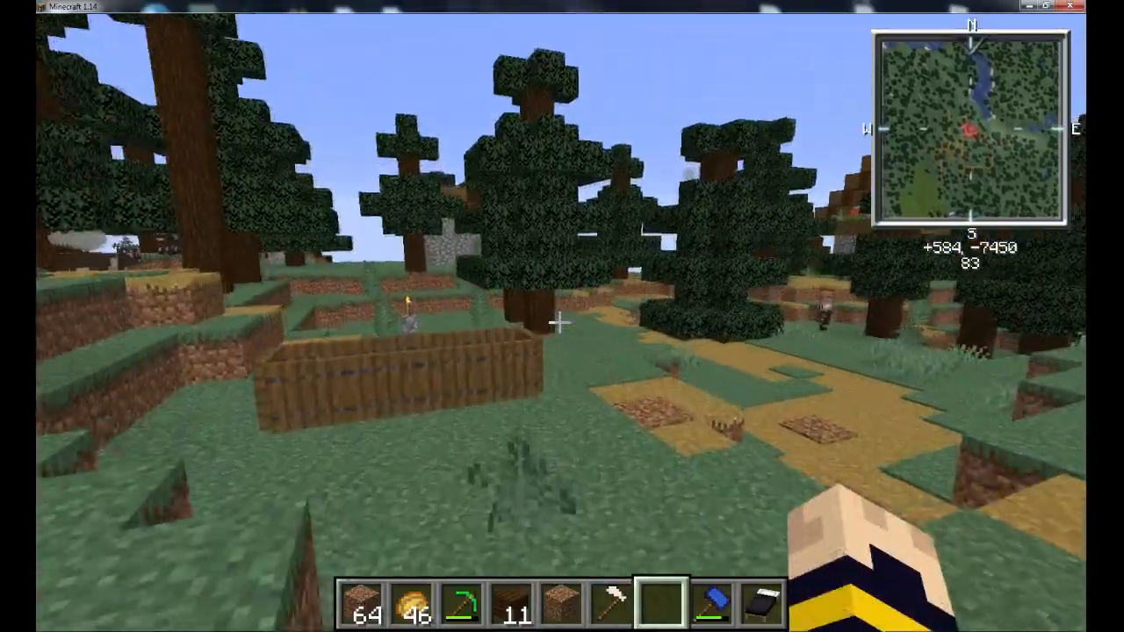
mouse_move(562, 316)
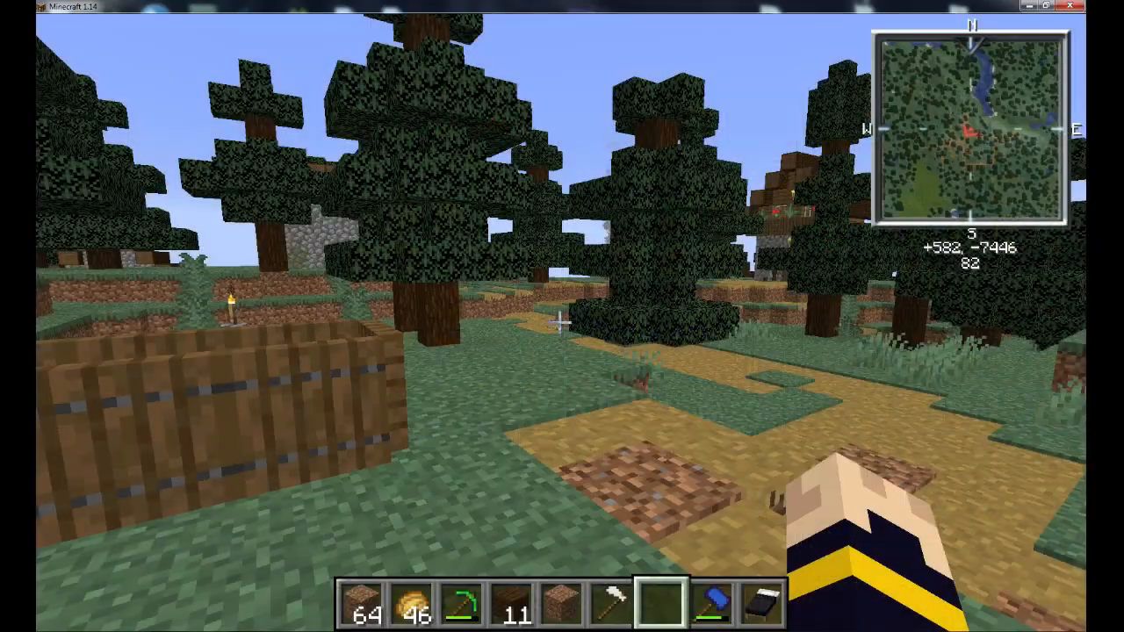
Find a Turtle Shell in the creative Search Items catalogue and wear it as a helmet
key(e)
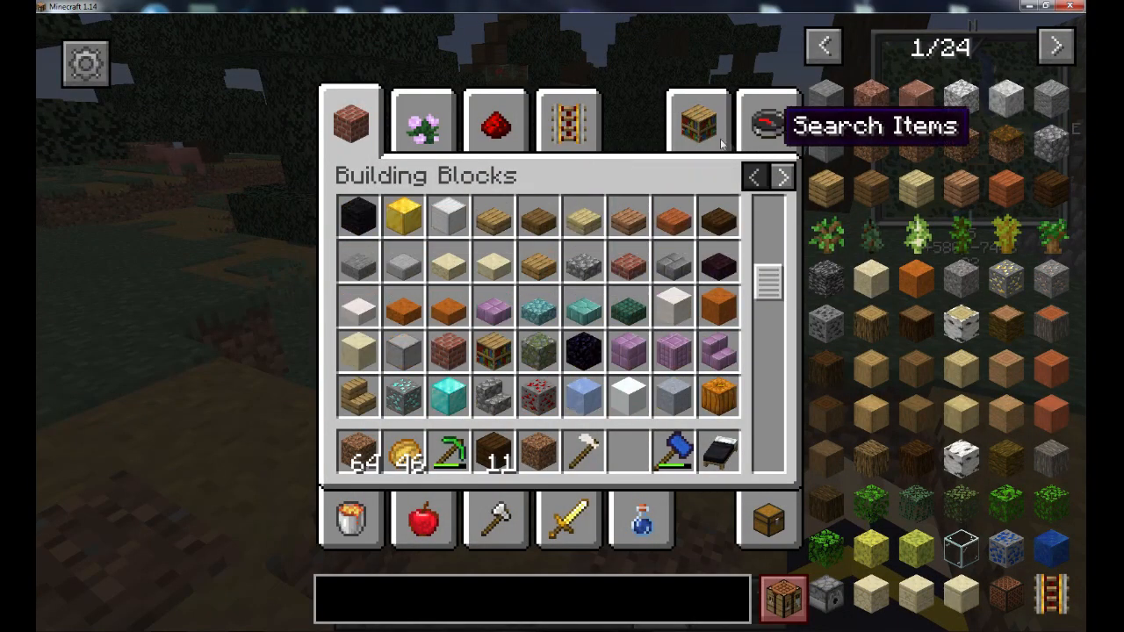
click(767, 122)
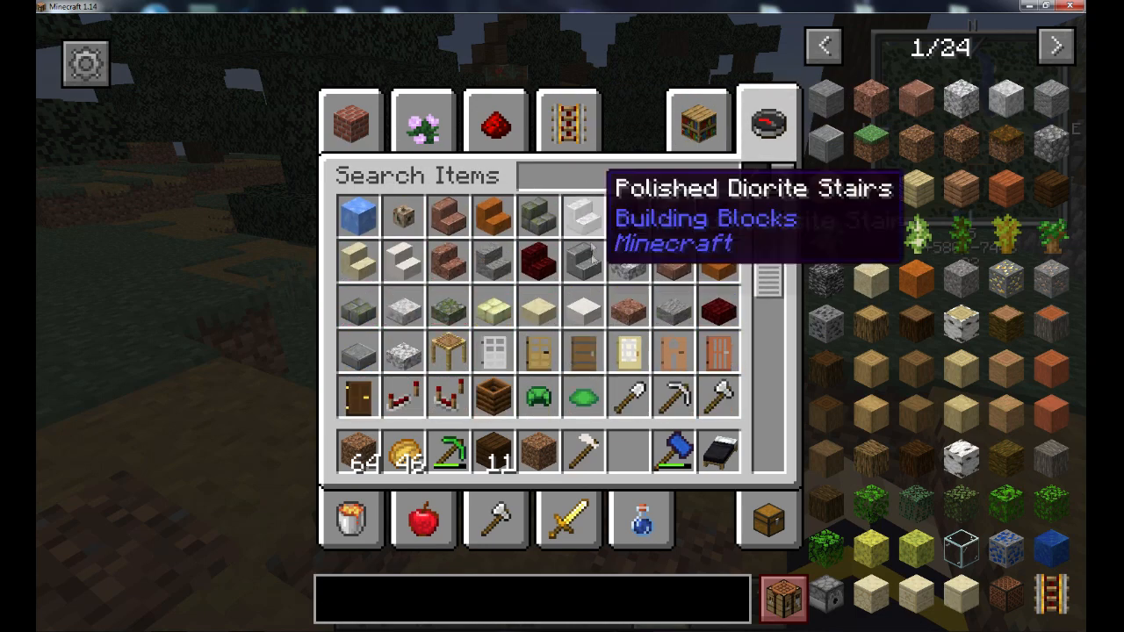
scroll(down, 3)
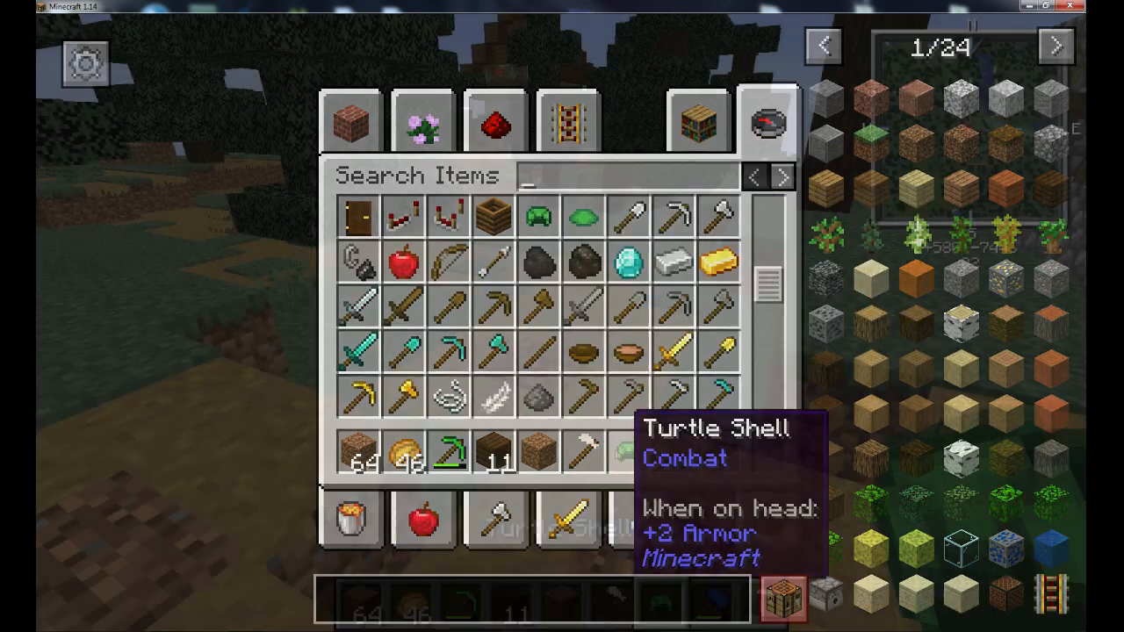
key(Escape)
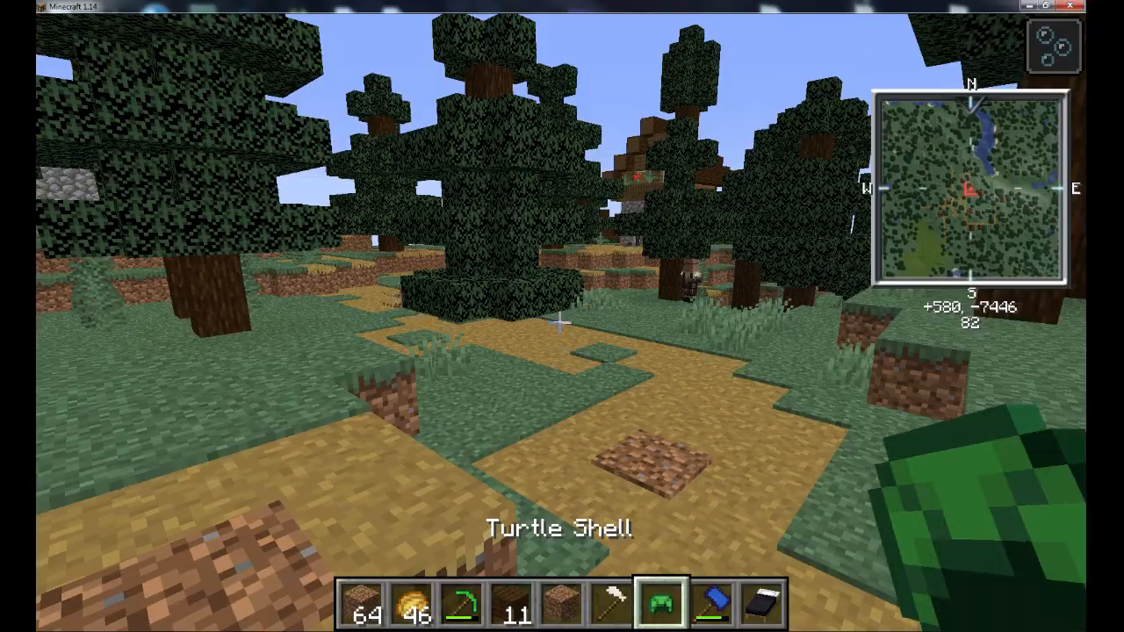
key(e)
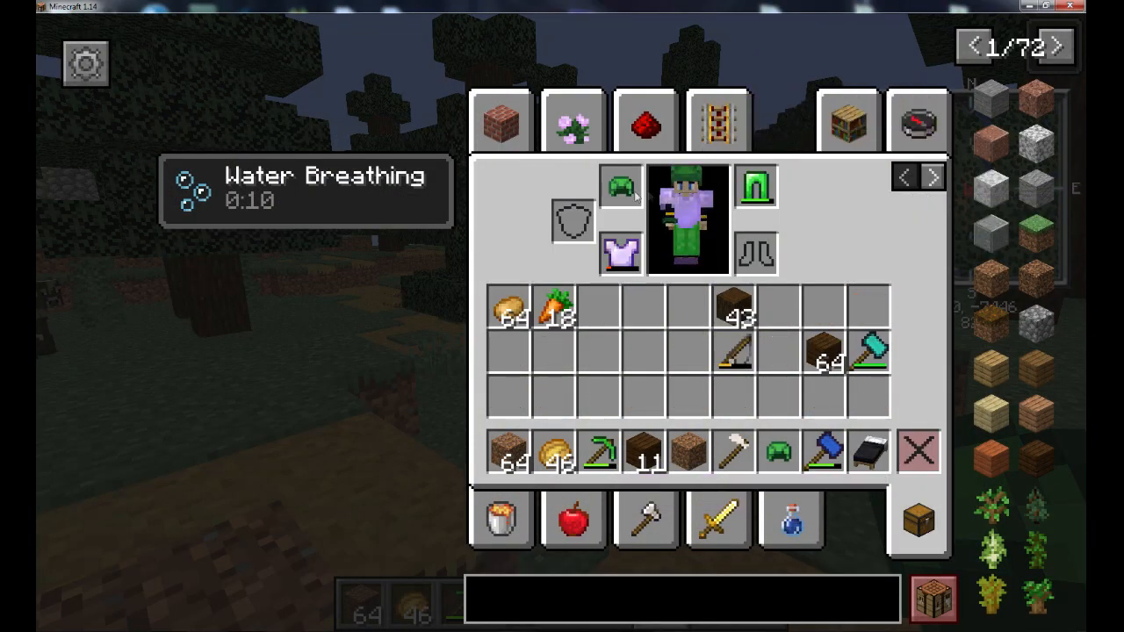
mouse_move(694, 193)
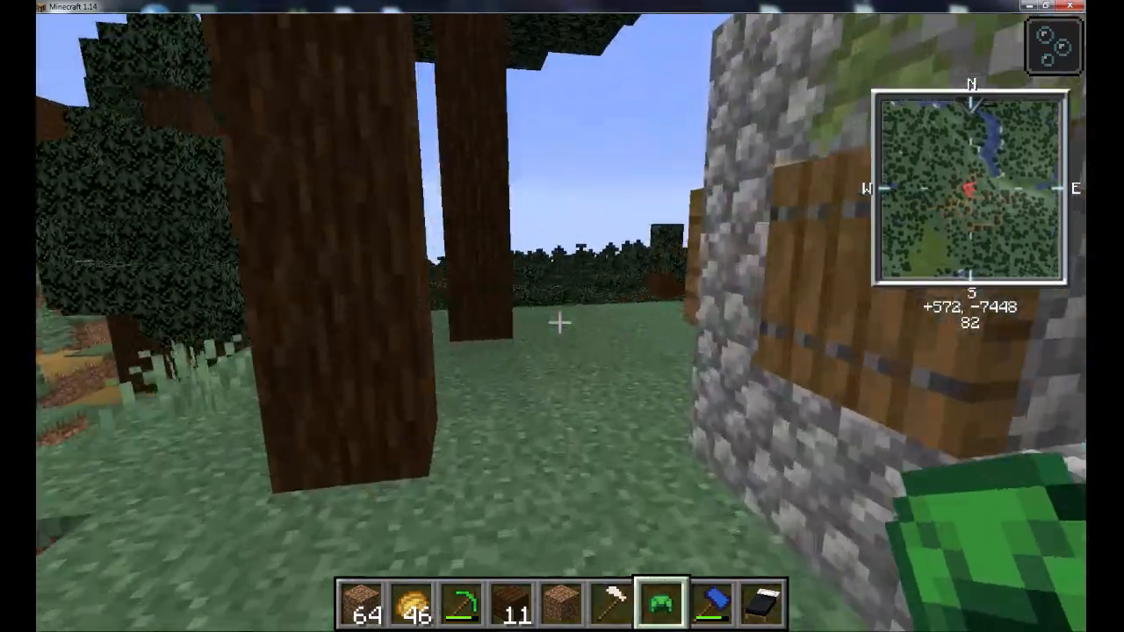
mouse_move(562, 316)
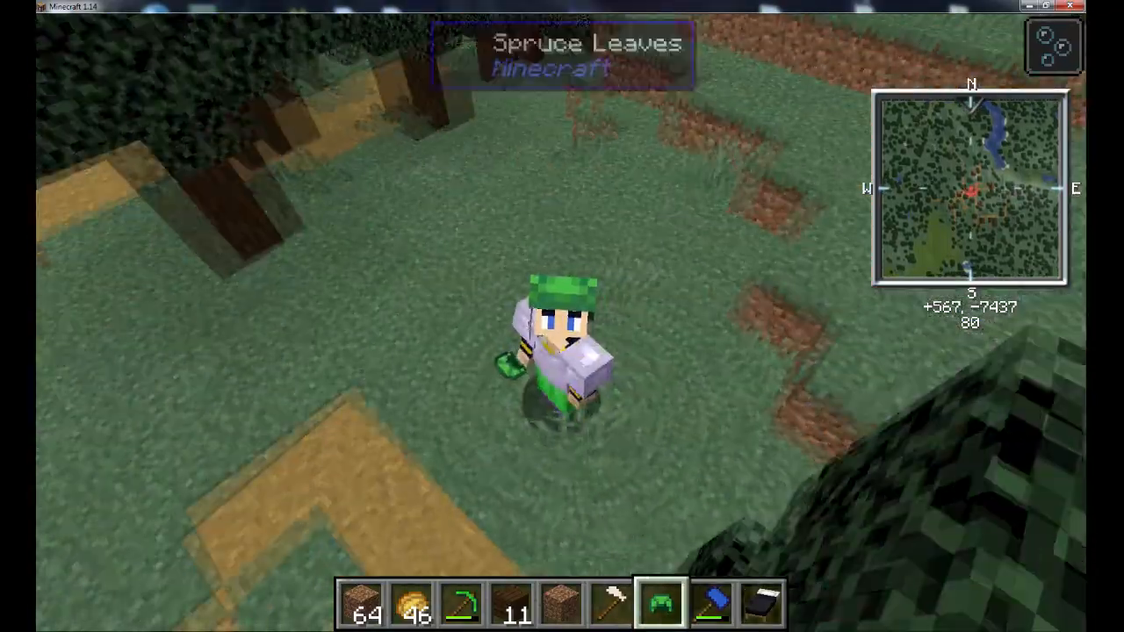
mouse_move(562, 316)
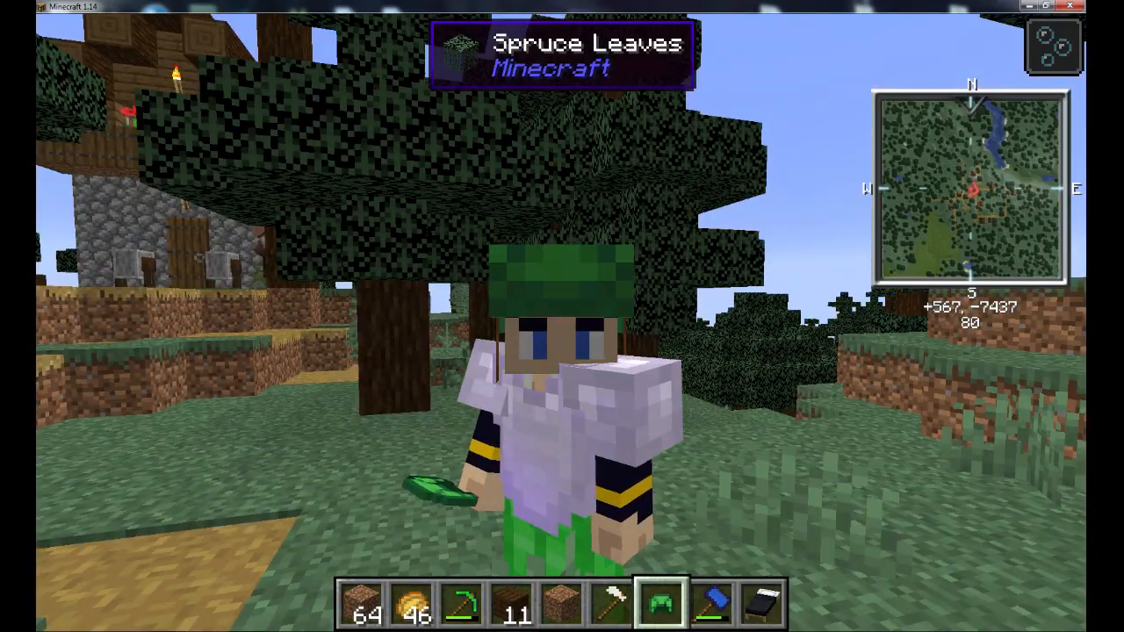